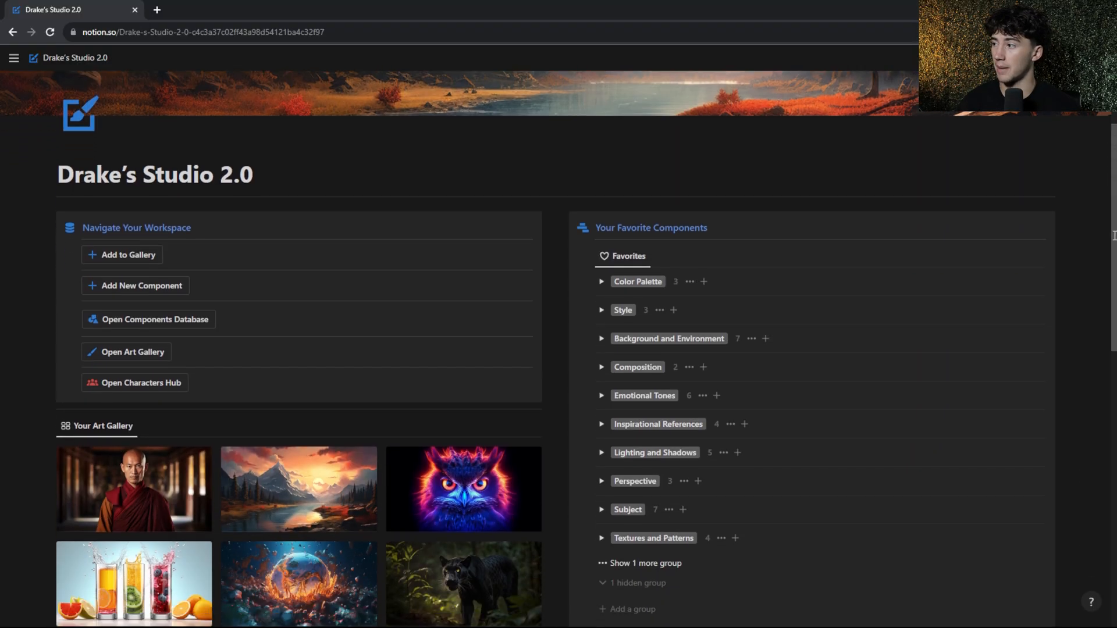
- Reveal the Cinematic Still template under Engineered AI Art Prompts and grab its prompt text
scroll("down", 3)
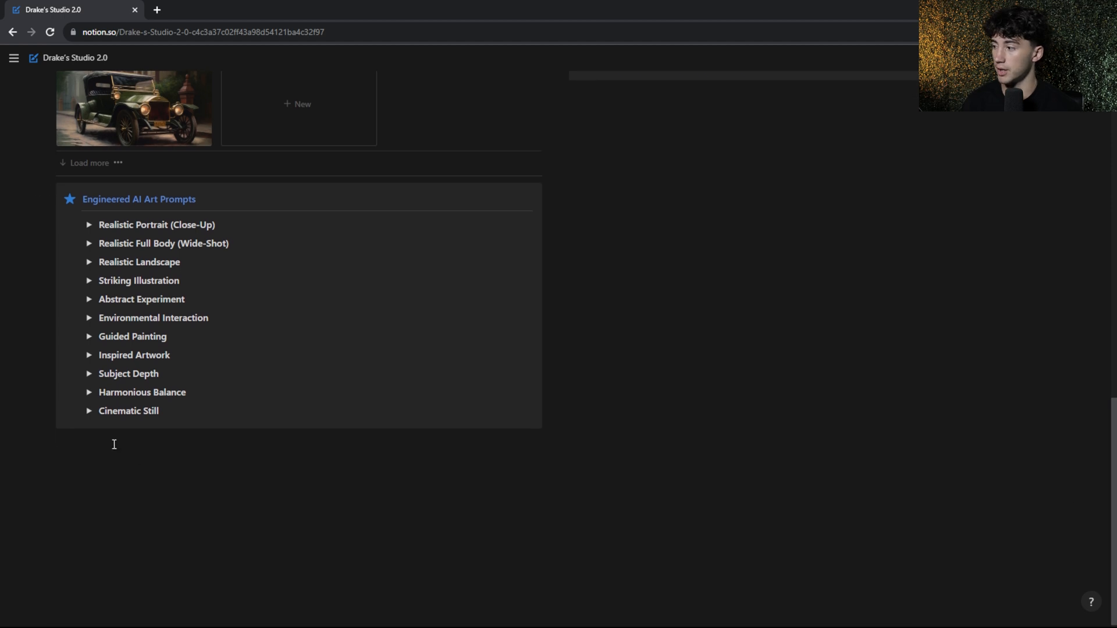
left_click(88, 411)
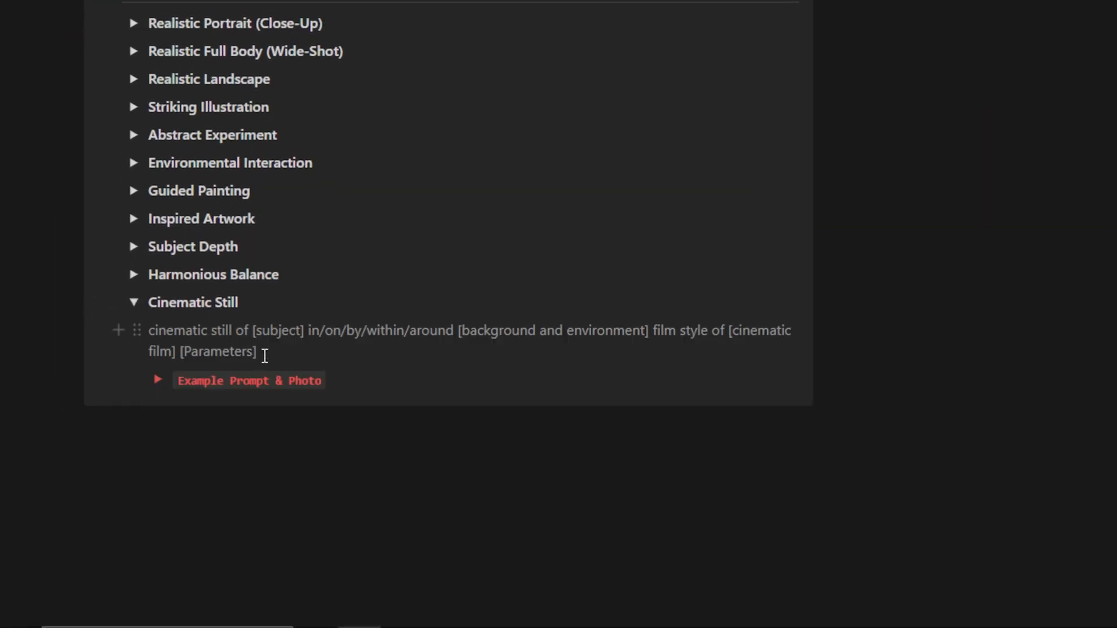
left_click(158, 380)
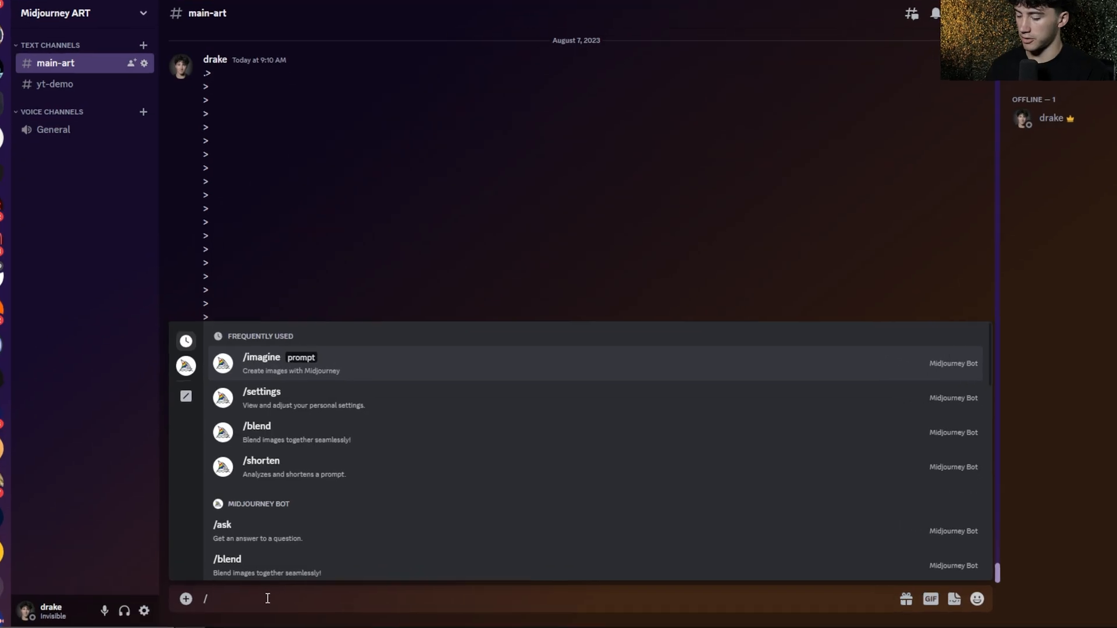
- Begin an /imagine command holding the Cinematic Still template and highlight its bracketed placeholders
left_click(261, 363)
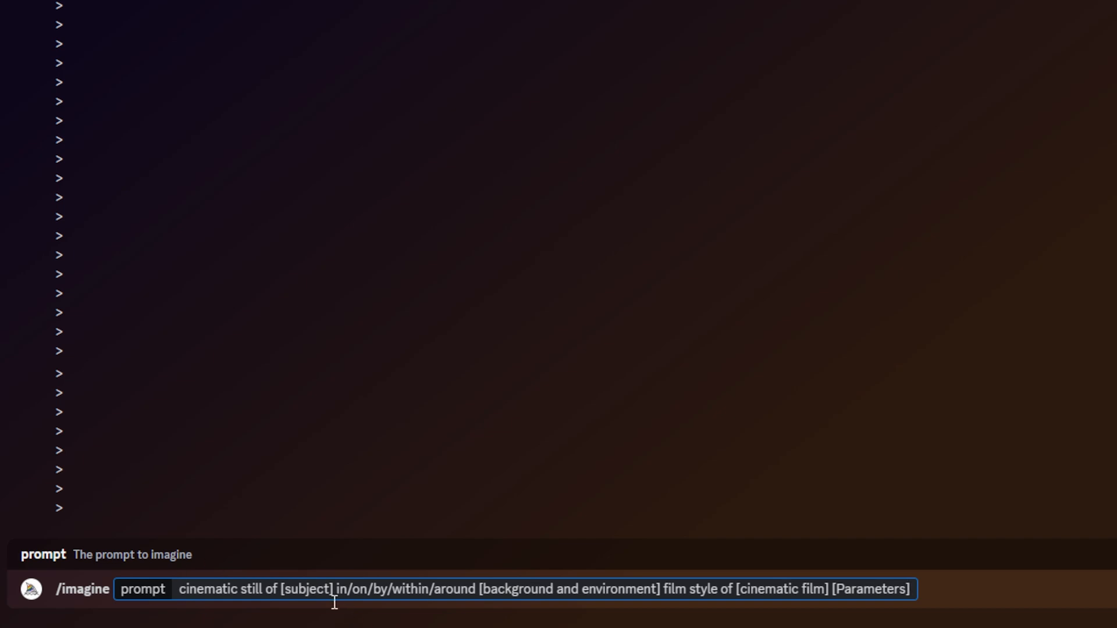
double_click(307, 589)
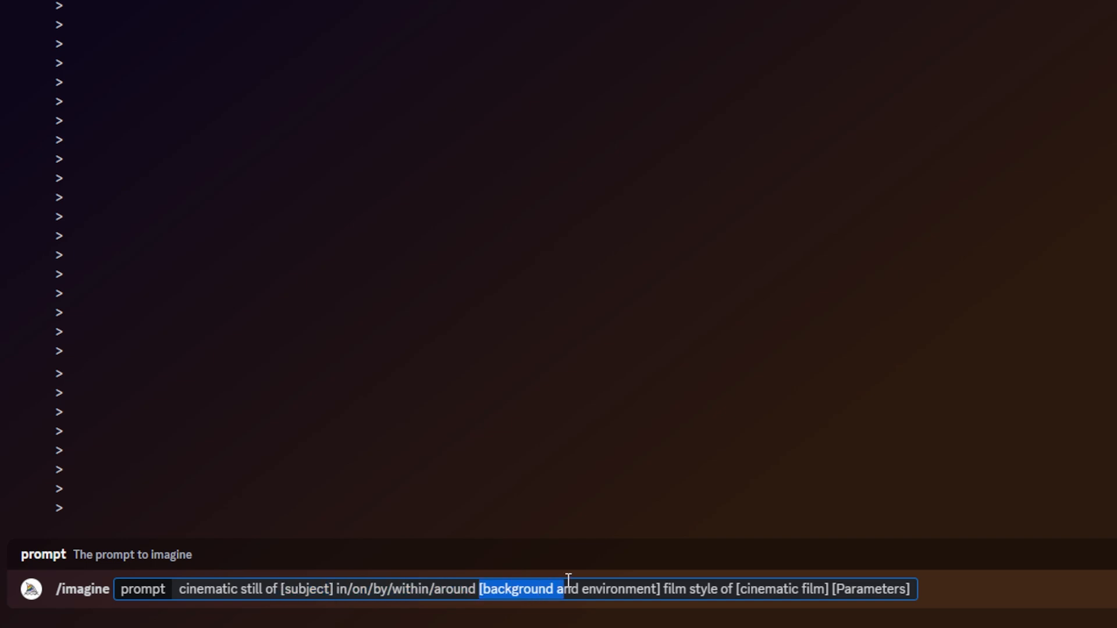
double_click(767, 605)
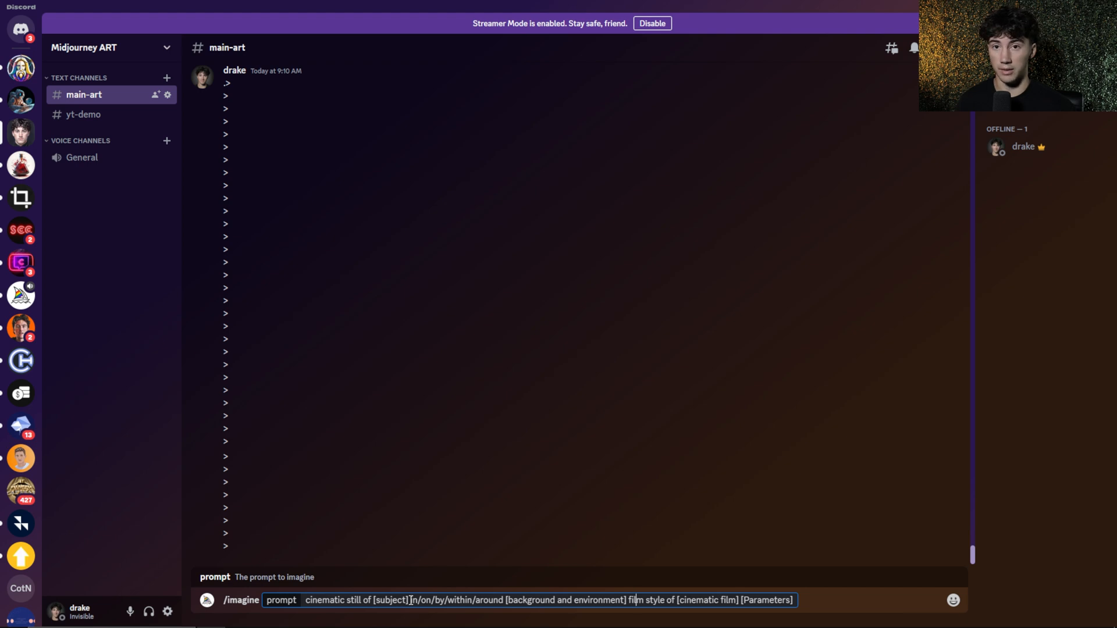
double_click(391, 601)
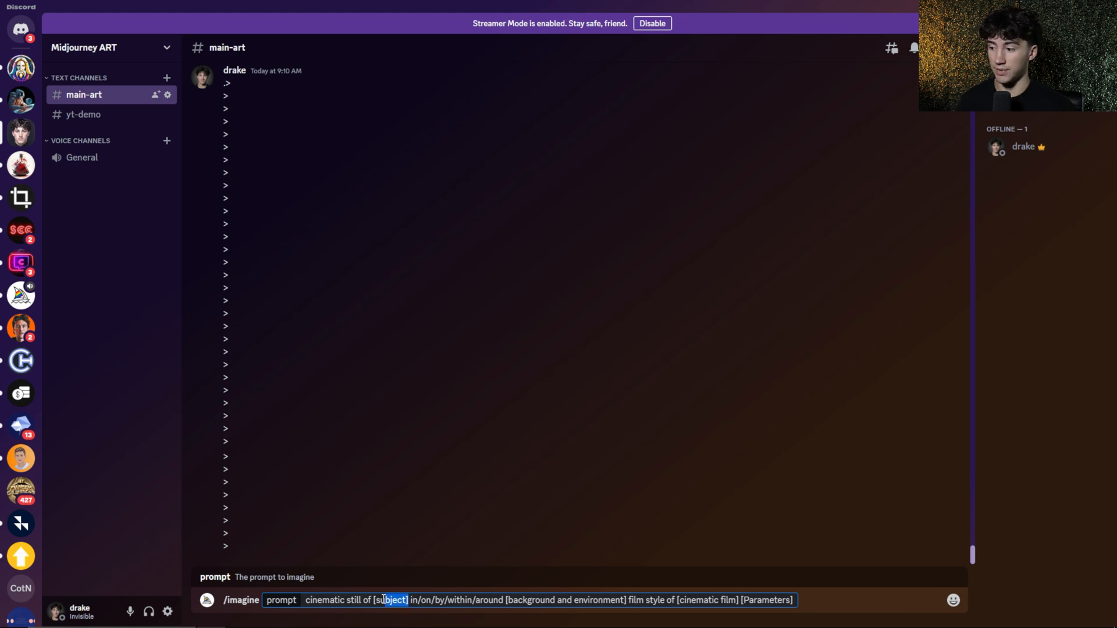
double_click(525, 615)
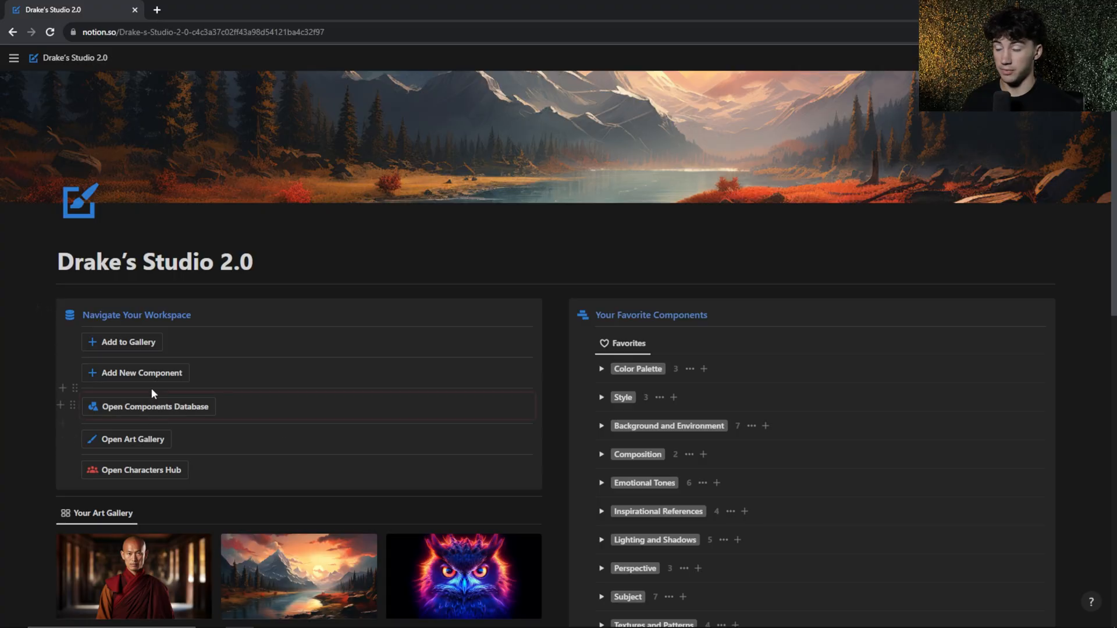
- Enter the components database and browse the Background and Environment gallery
left_click(154, 407)
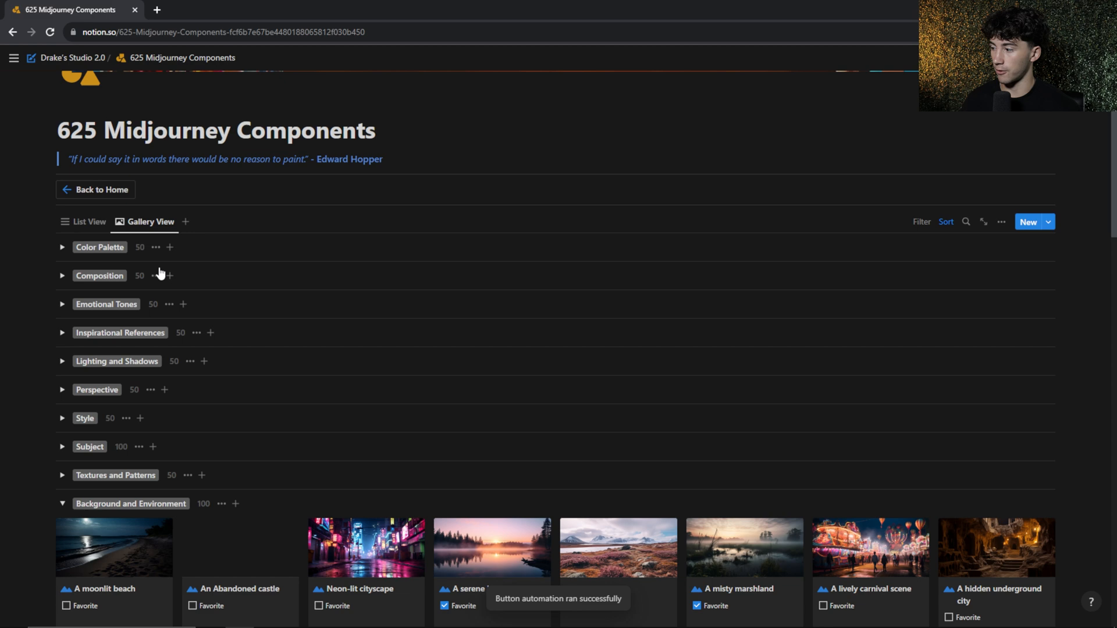
scroll("down", 3)
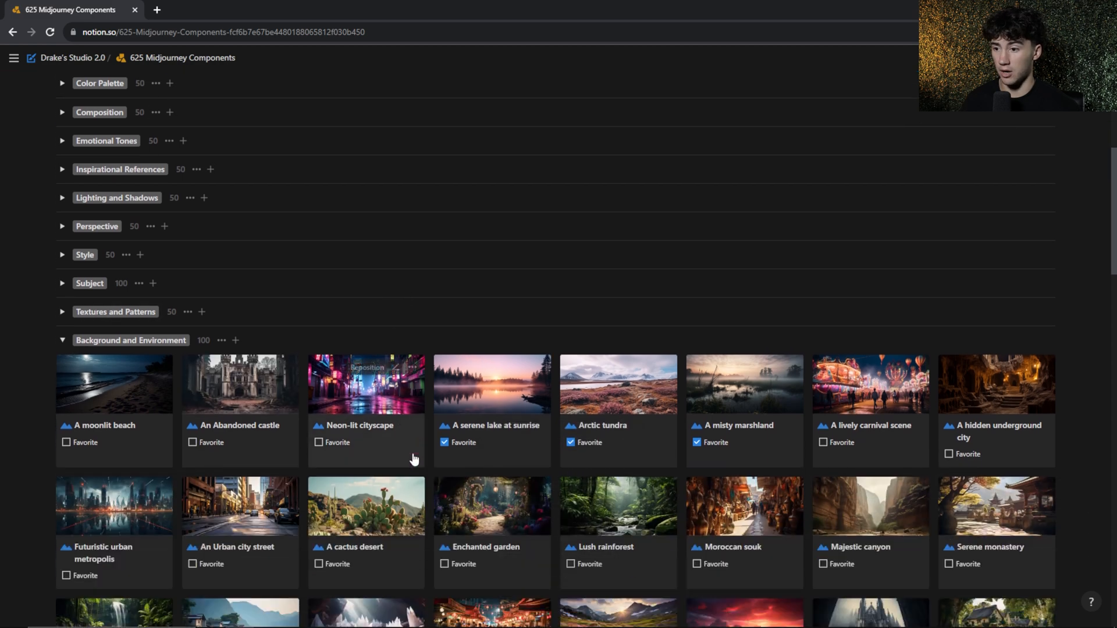
scroll("down", 3)
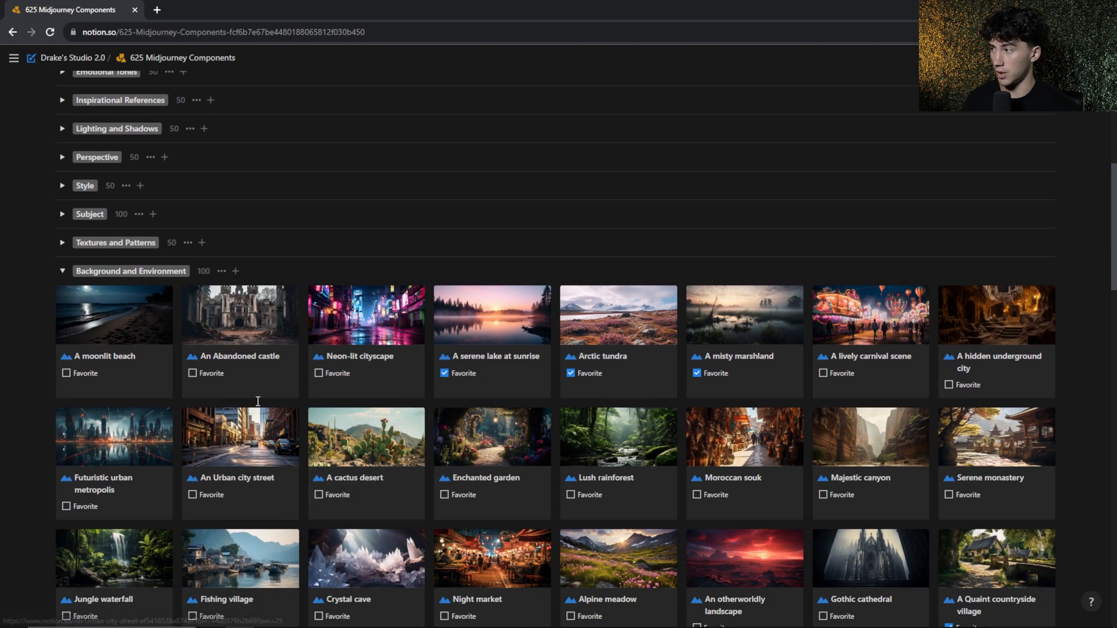
scroll("down", 3)
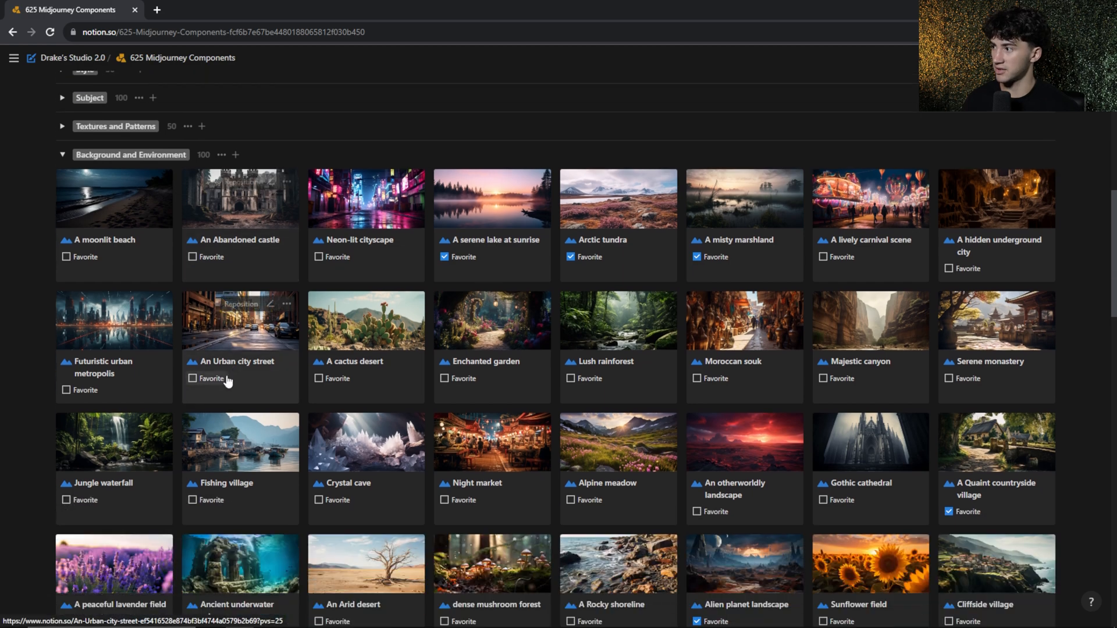
scroll("down", 3)
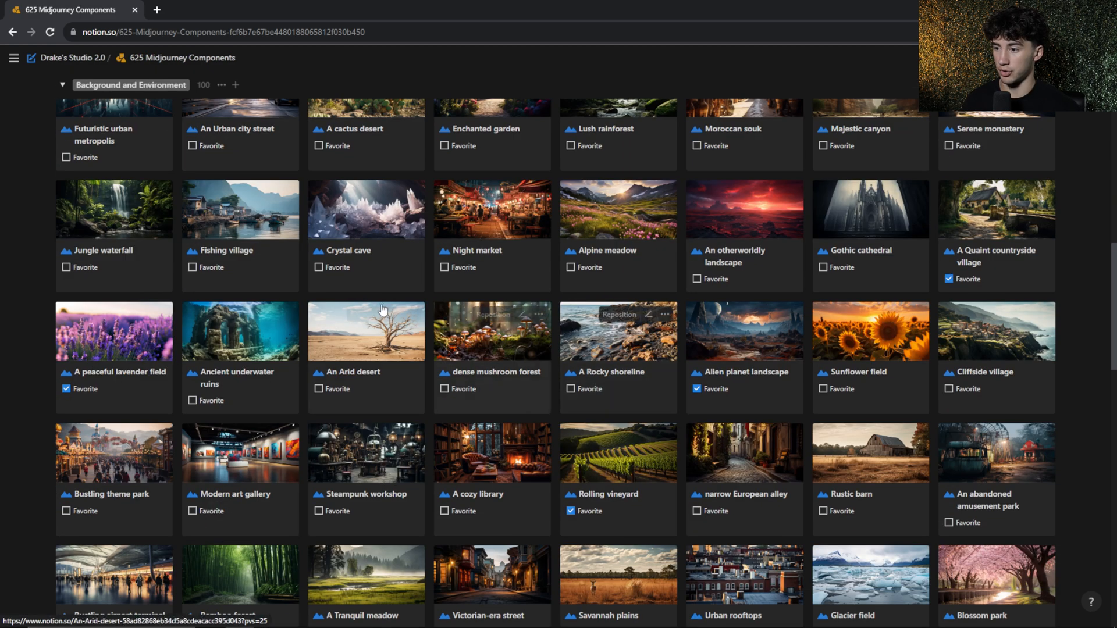
scroll("down", 3)
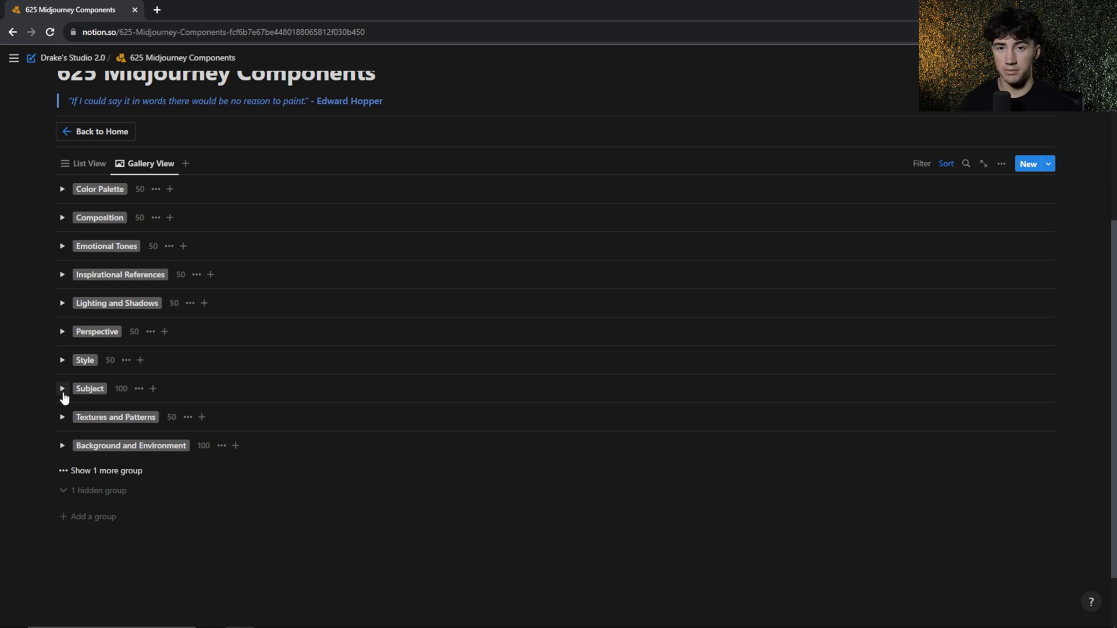
- Expand the Subject group and pick A pirate as the subject
left_click(60, 388)
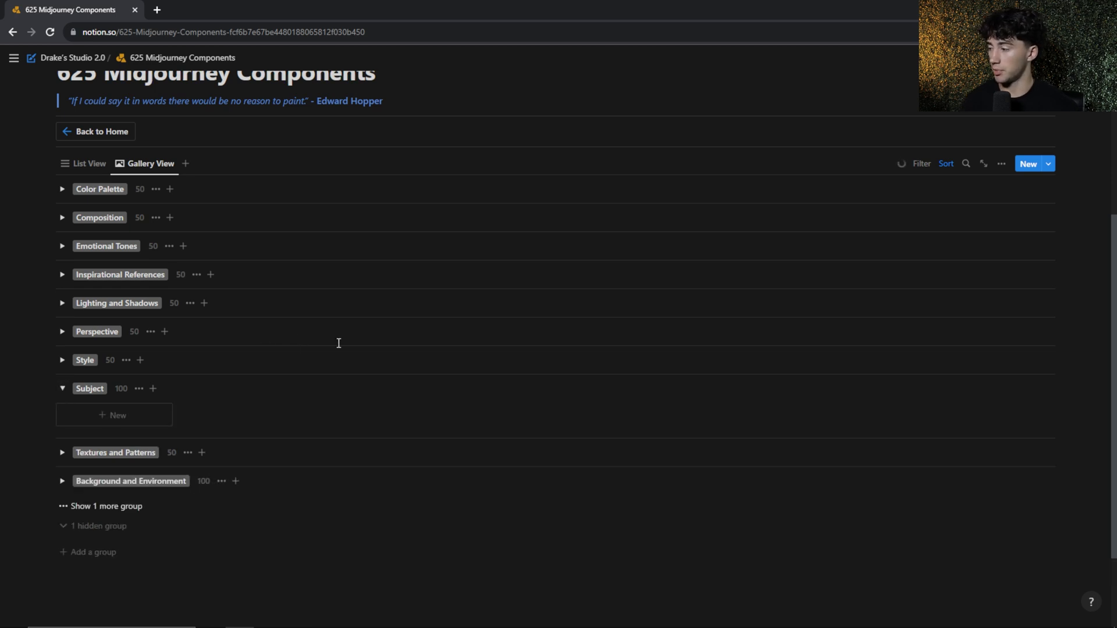
left_click(60, 389)
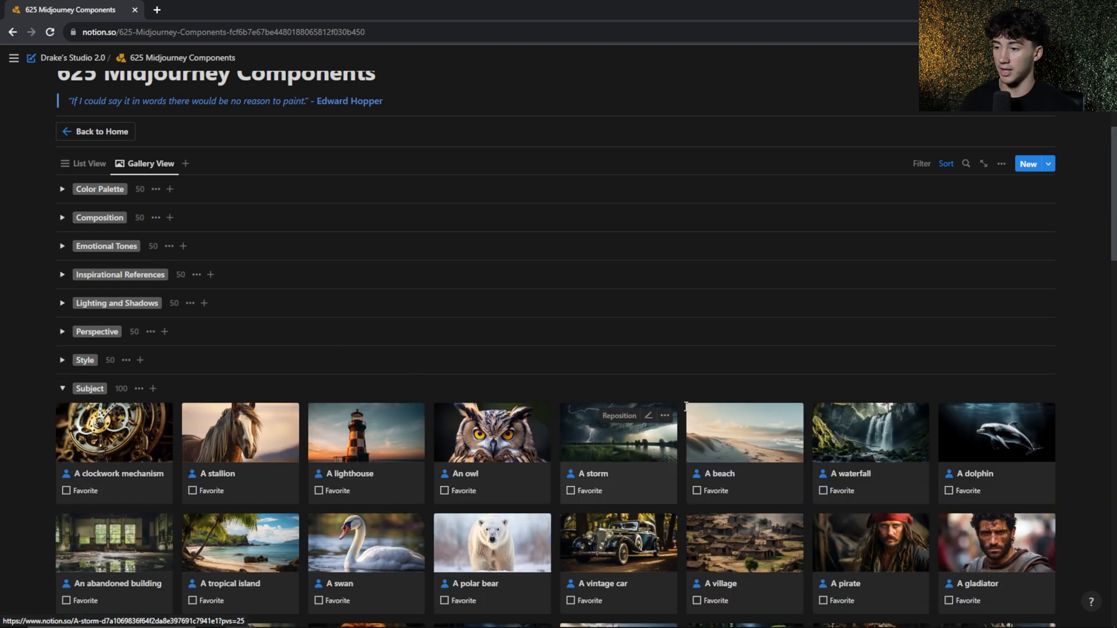
scroll("down", 3)
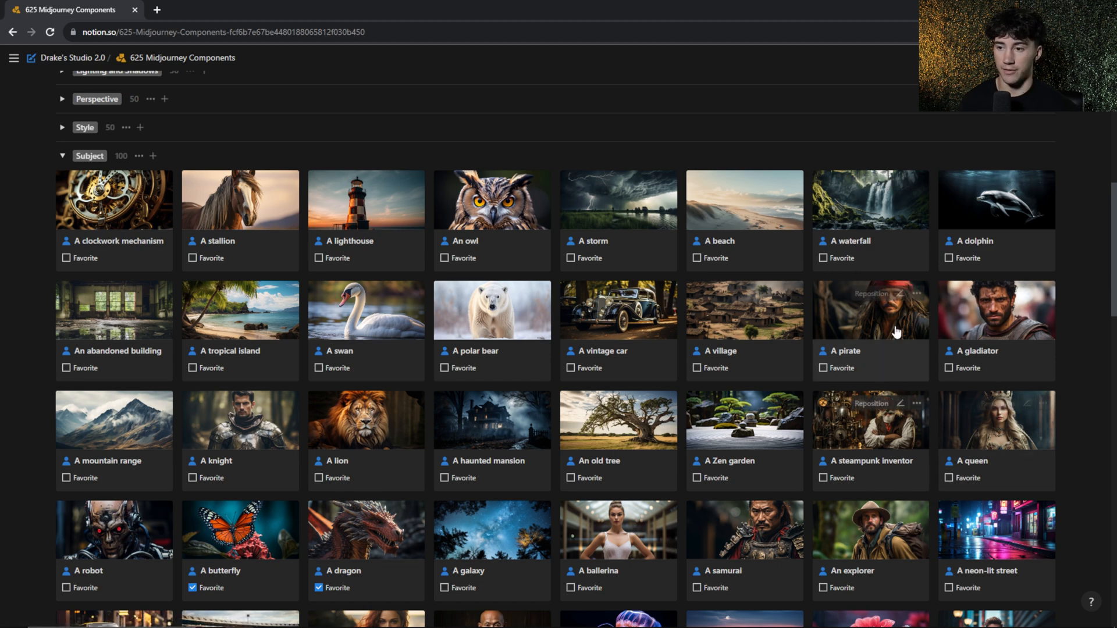
left_click(870, 310)
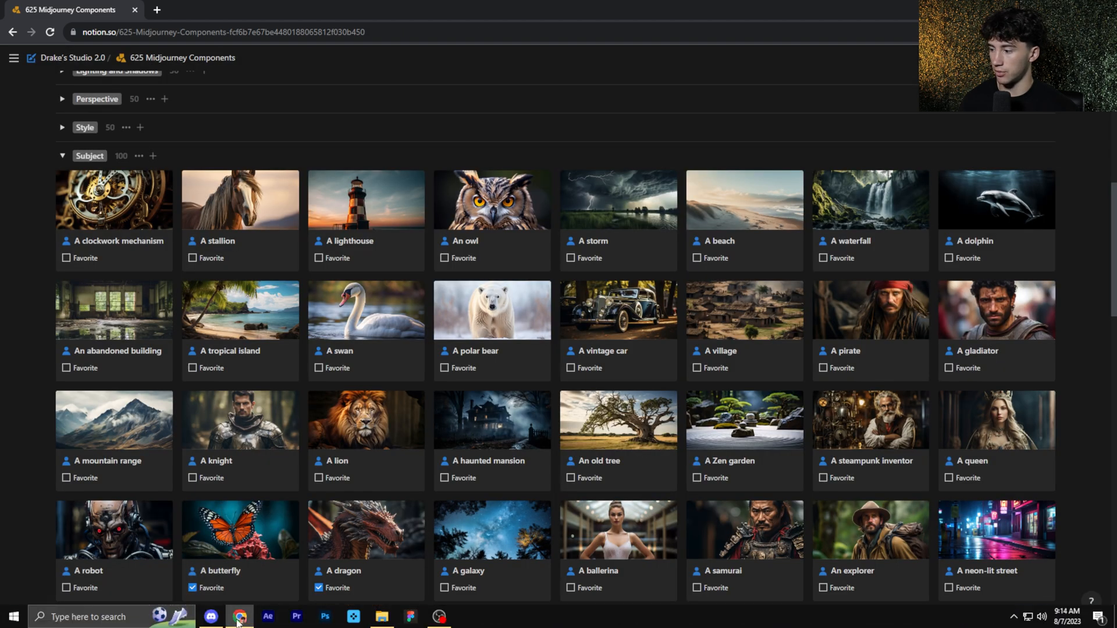
- Replace the subject placeholder with A pirate and the connector placeholder with on
left_click(207, 617)
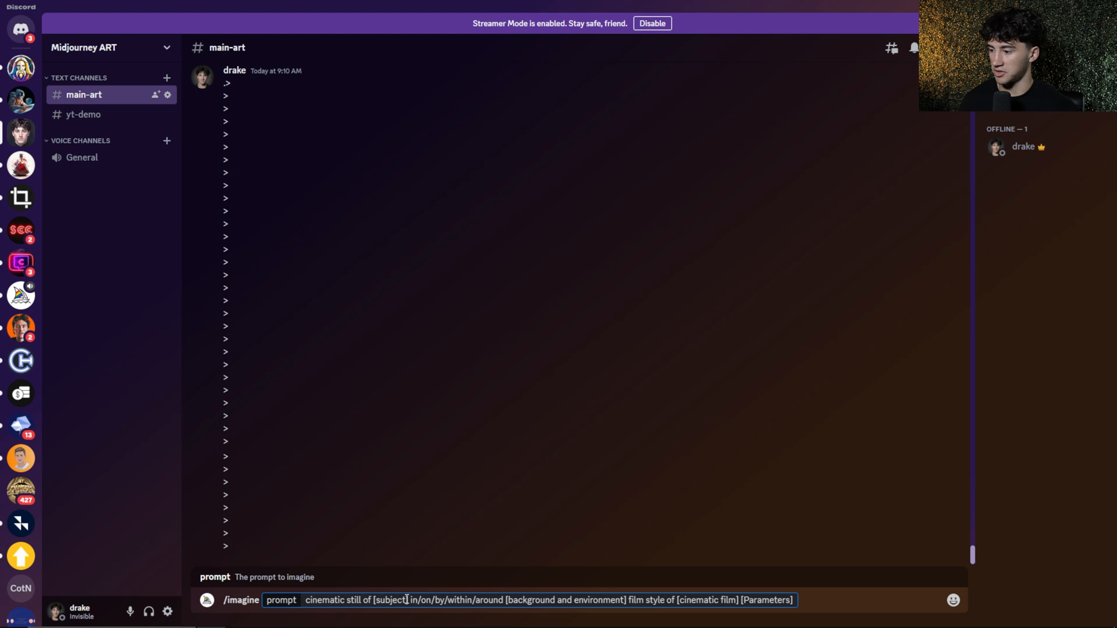
double_click(393, 600)
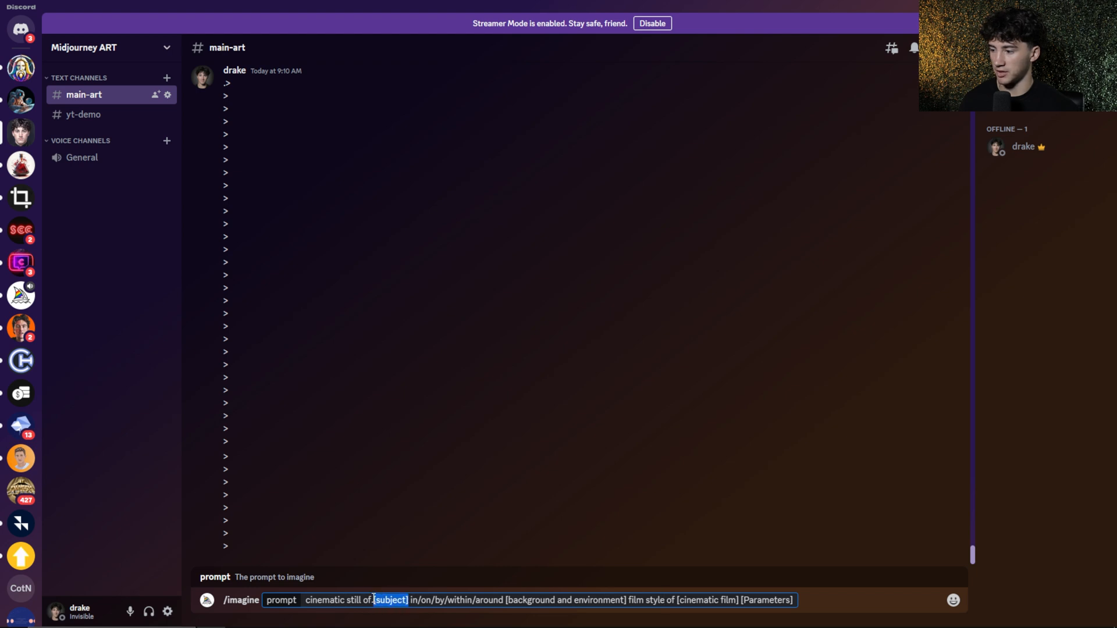
type("A pirate")
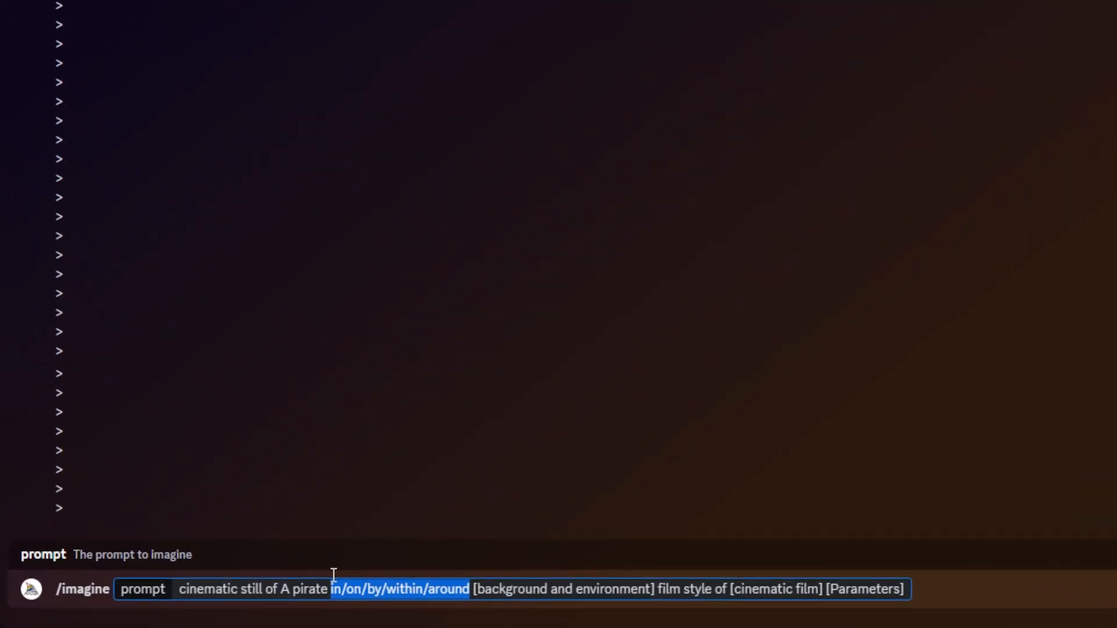
type("on")
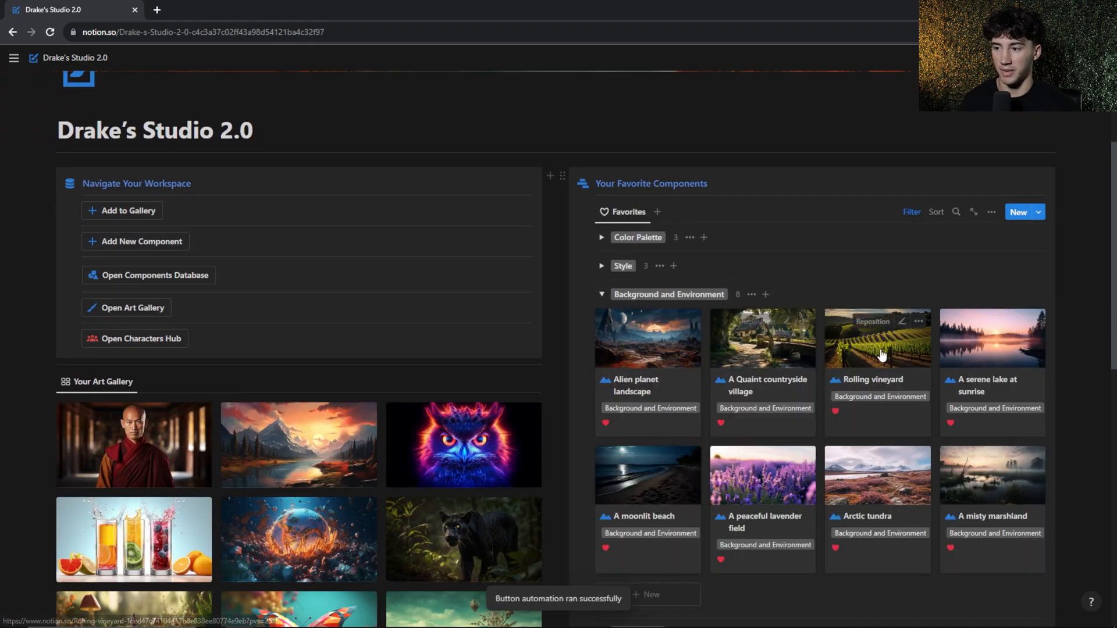
- Choose A moonlit beach from the favourite Background and Environment components
scroll("down", 3)
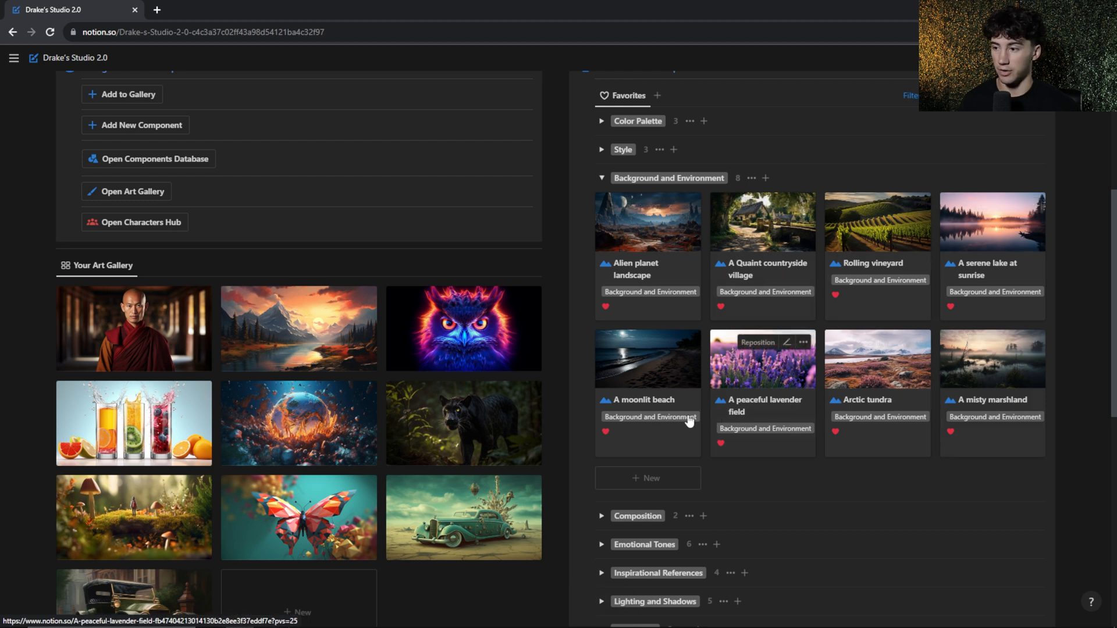
left_click(648, 358)
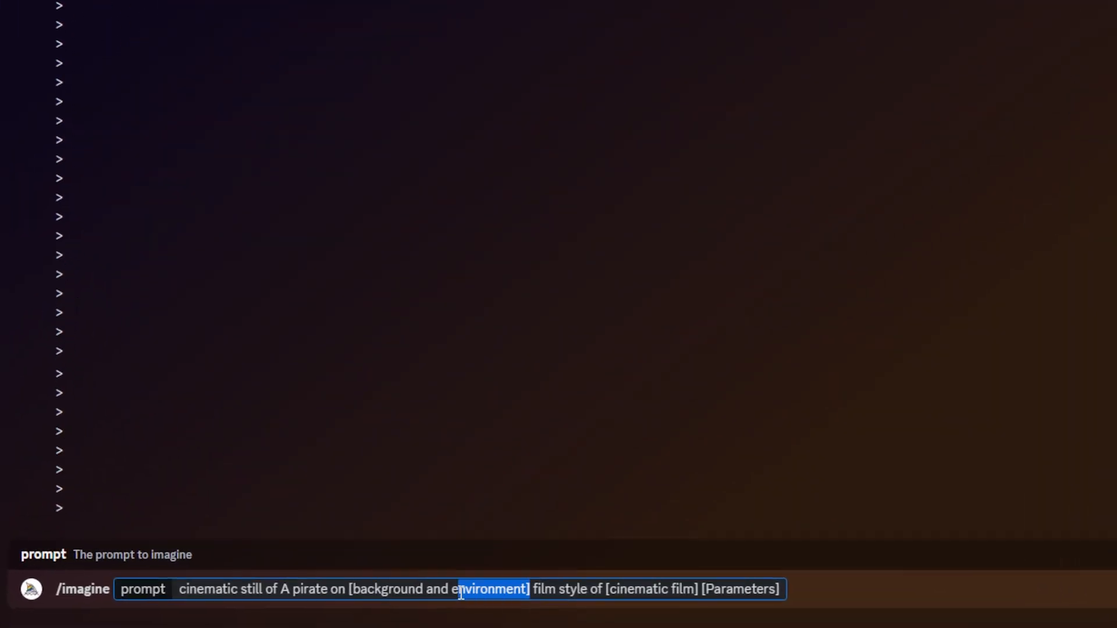
- Fill the background placeholder with A moonlit beach
type("A moonlit beach")
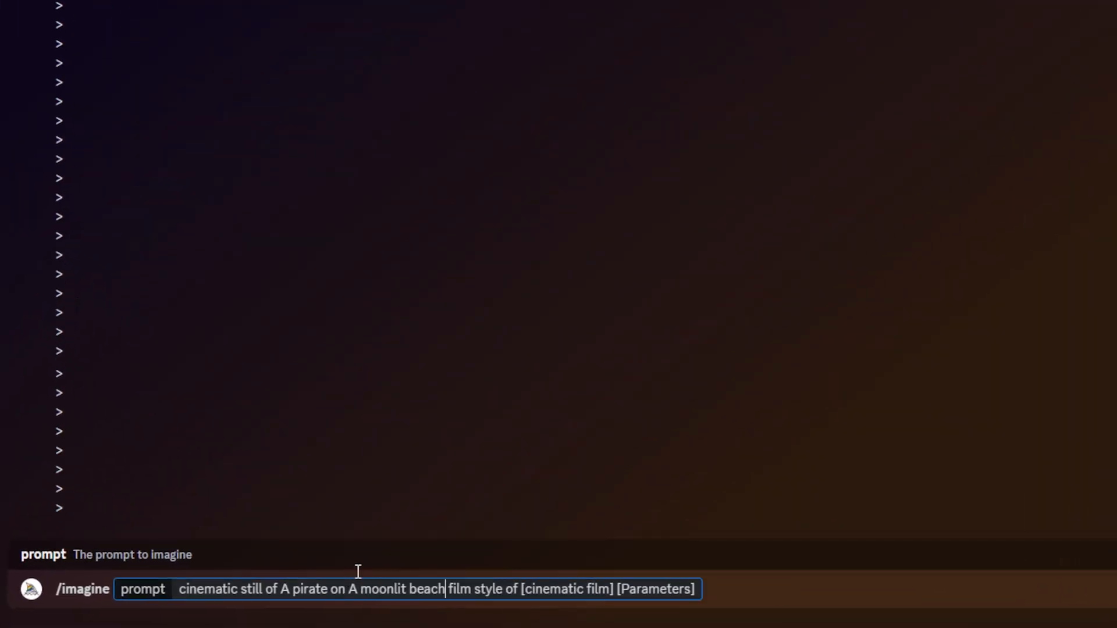
mouse_move(311, 570)
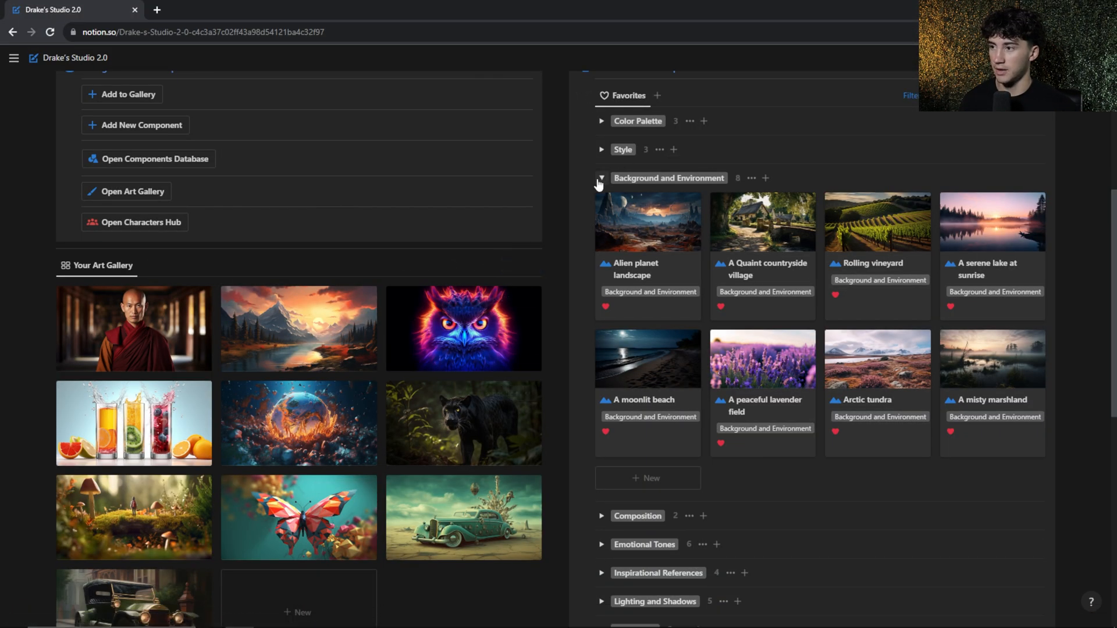
- Locate The Revenant card in the Cinematic Films group and select its title for copying
left_click(601, 178)
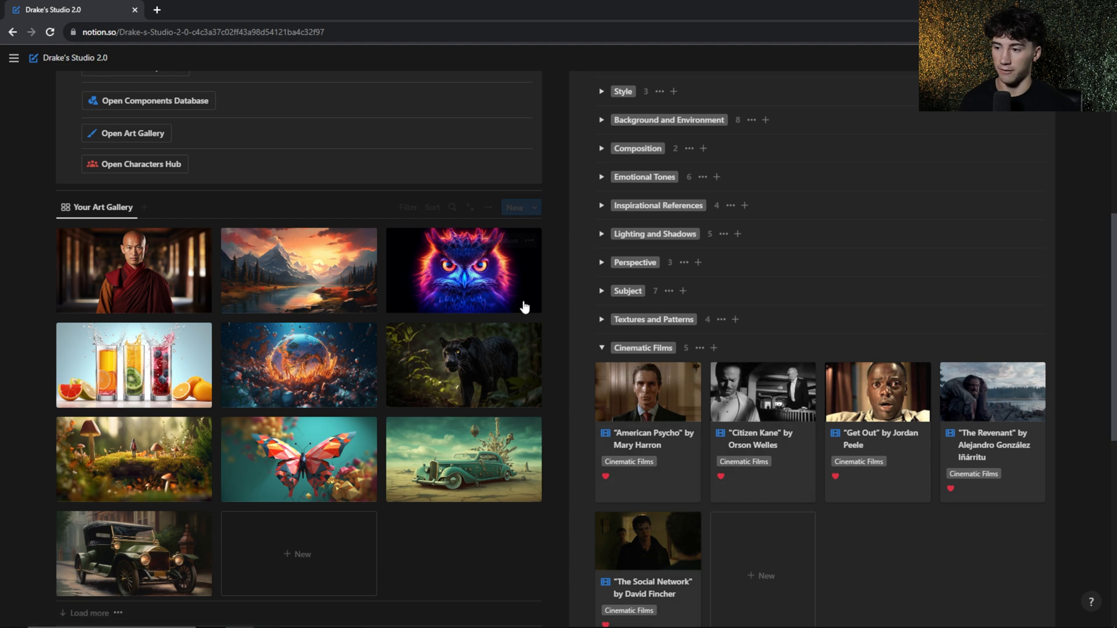
left_click(149, 100)
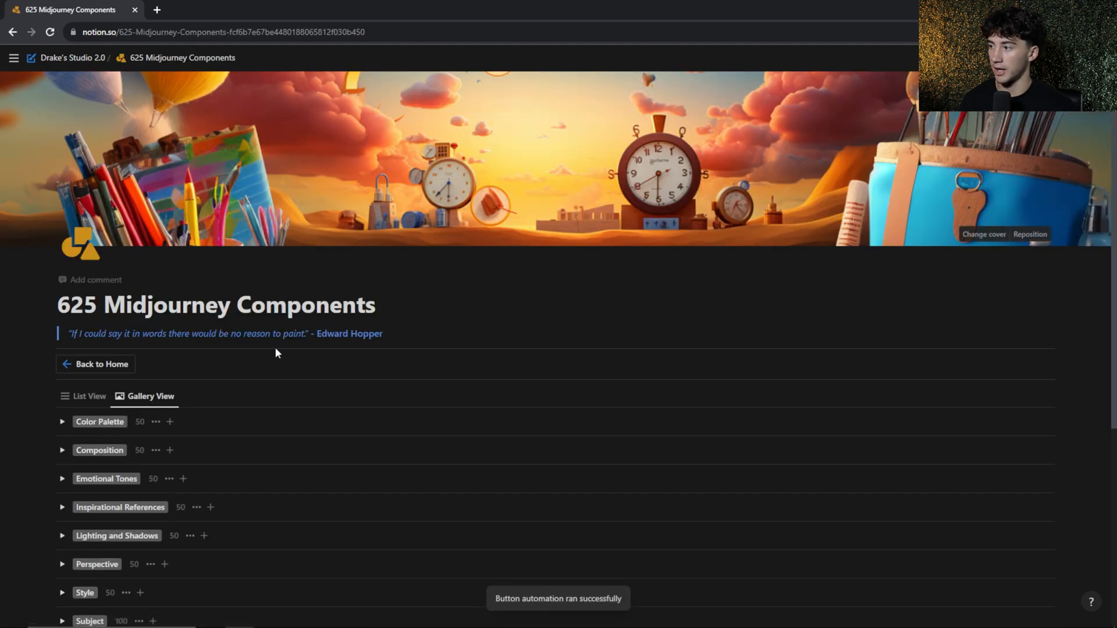
scroll("down", 3)
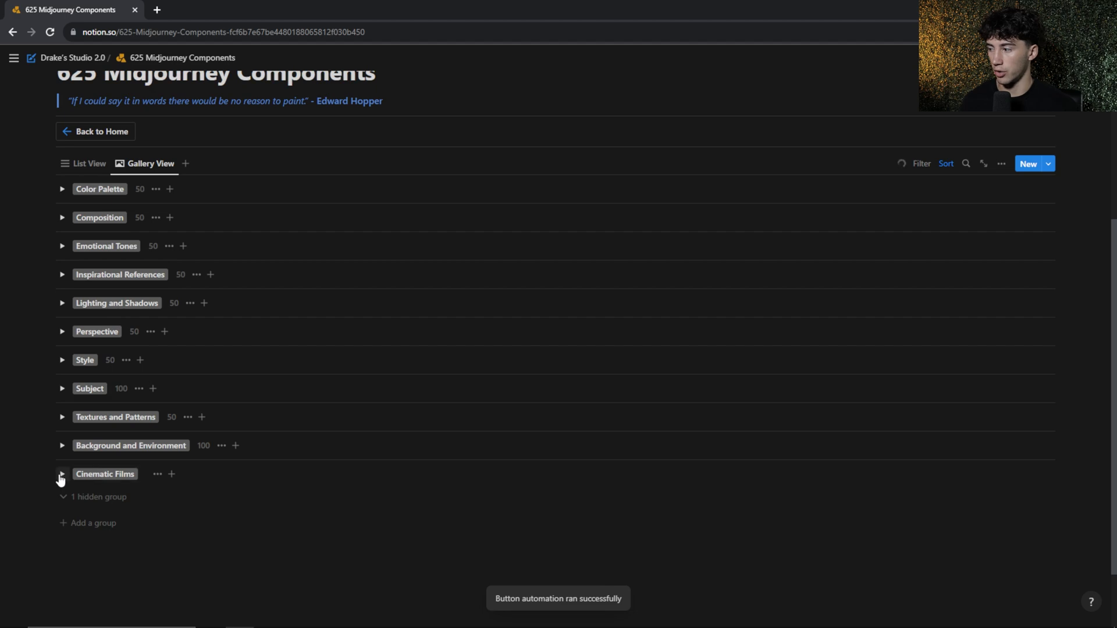
left_click(60, 475)
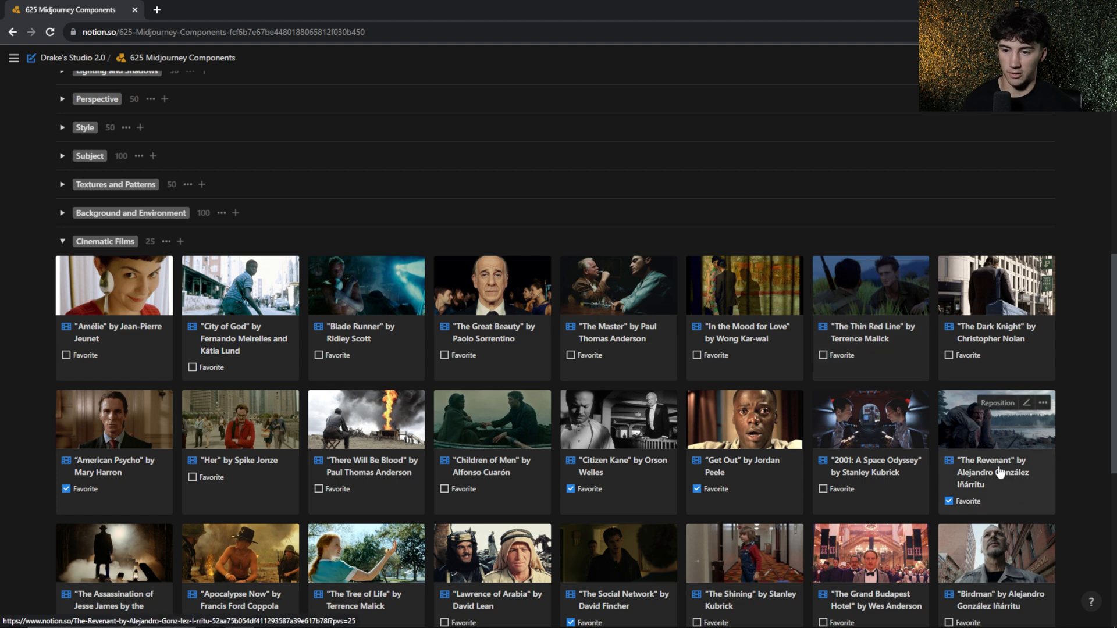
left_click(992, 473)
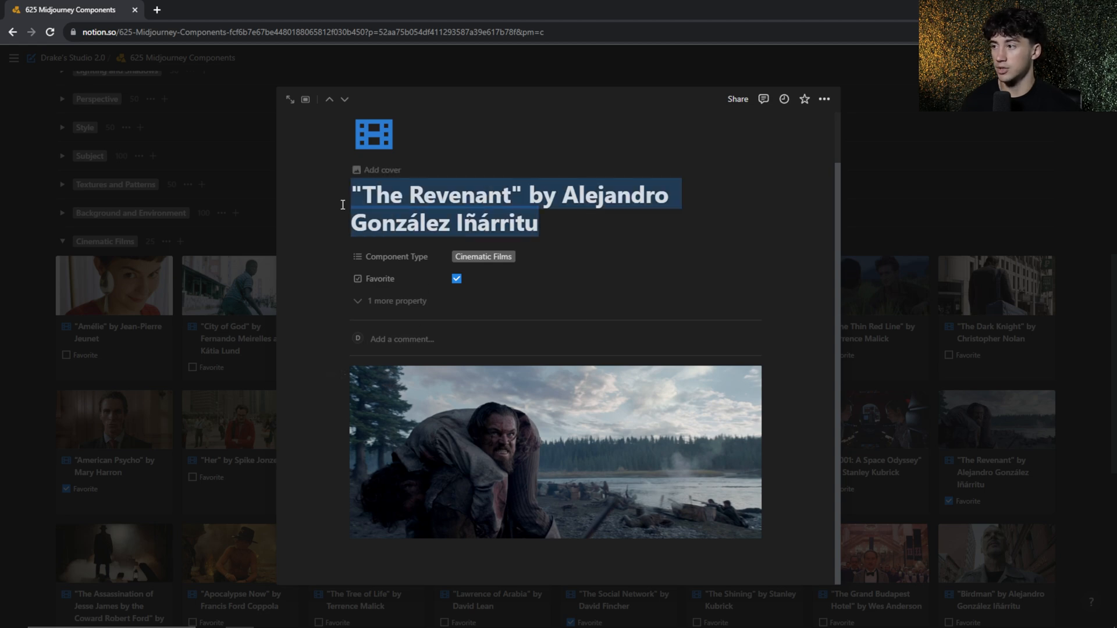
mouse_move(445, 179)
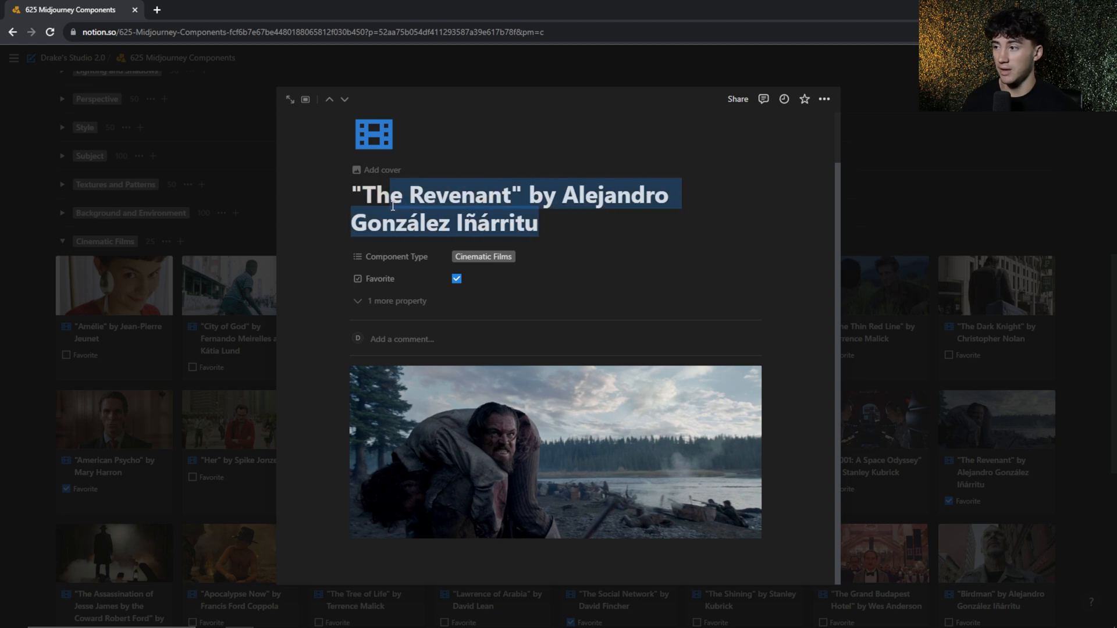
left_click(989, 231)
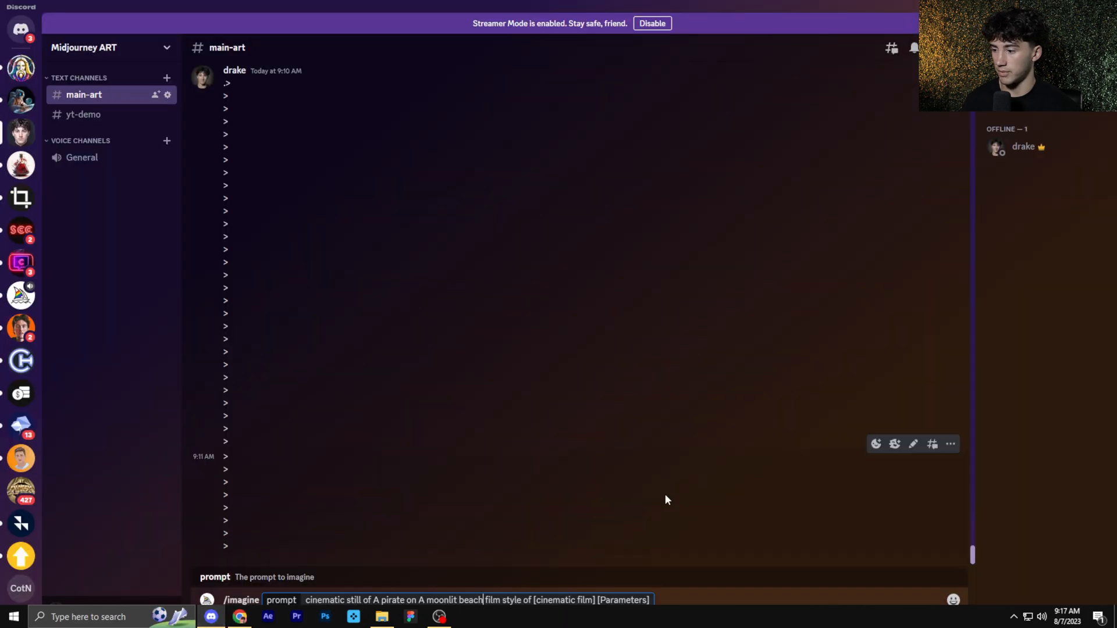
- Set the film slot to "The Revenant" by Alejandro González Iñárritu, add --ar 2:1, and submit the prompt
double_click(562, 599)
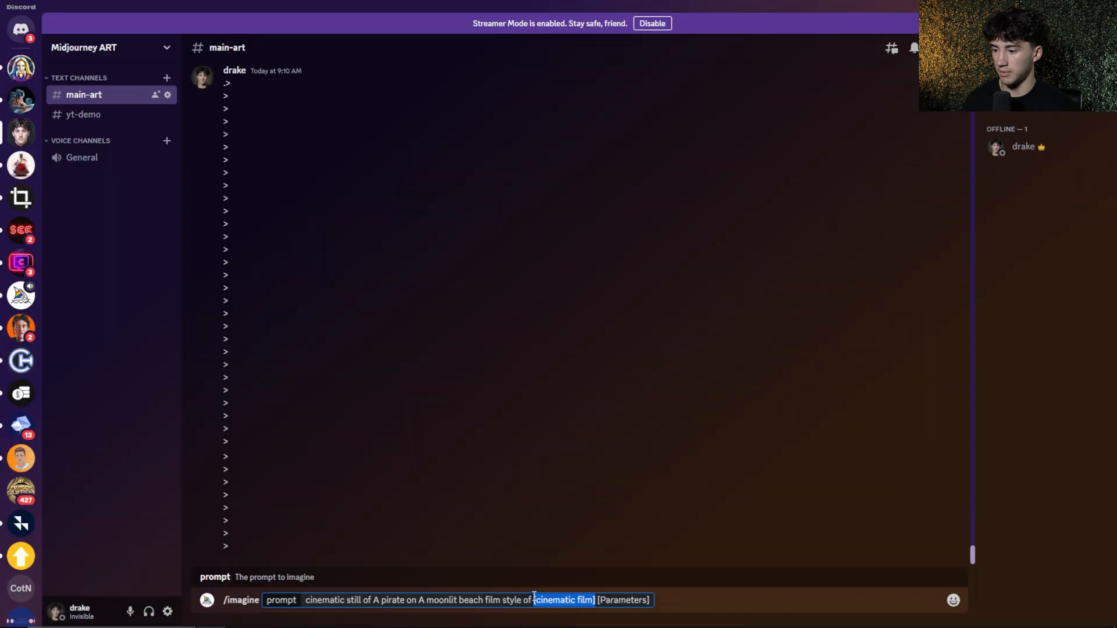
type("\"The Revenant\" by Alejandro González Iñárritu")
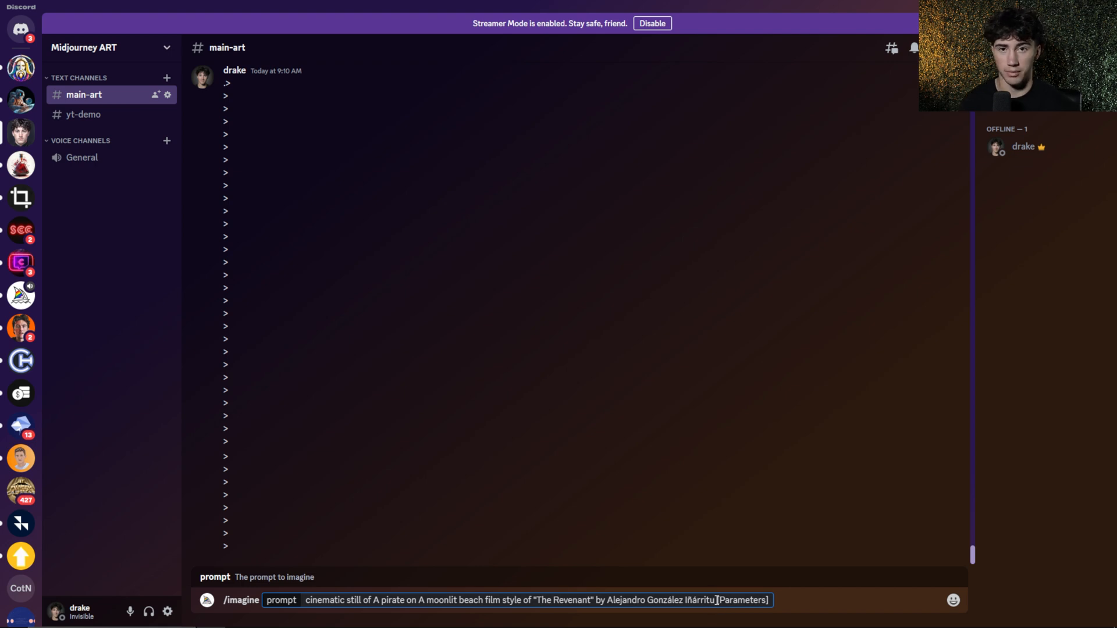
double_click(744, 601)
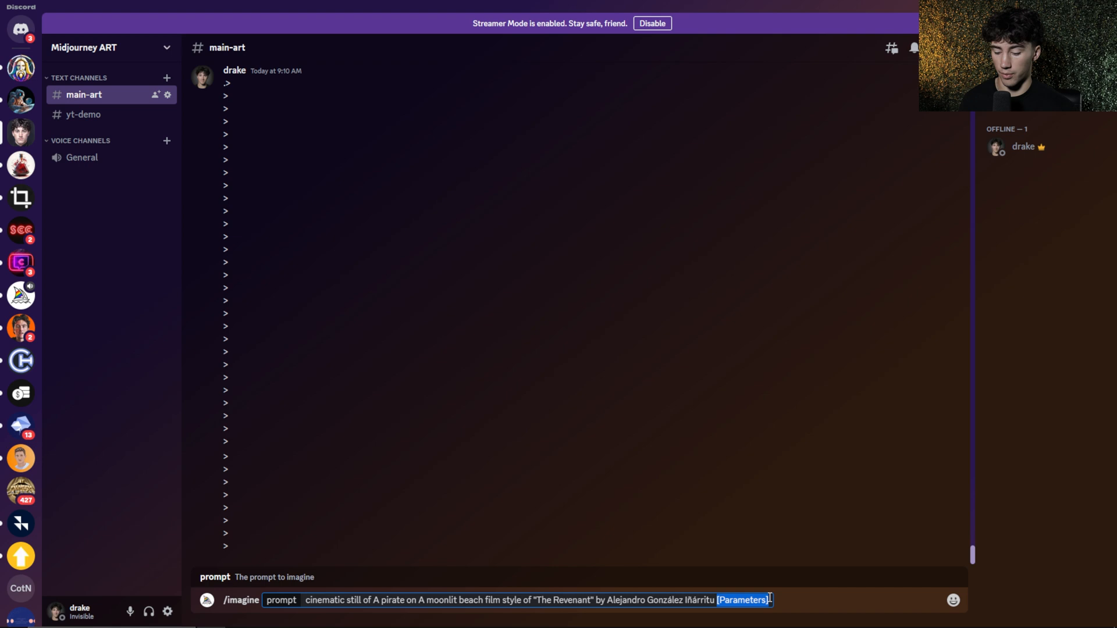
type("--ar")
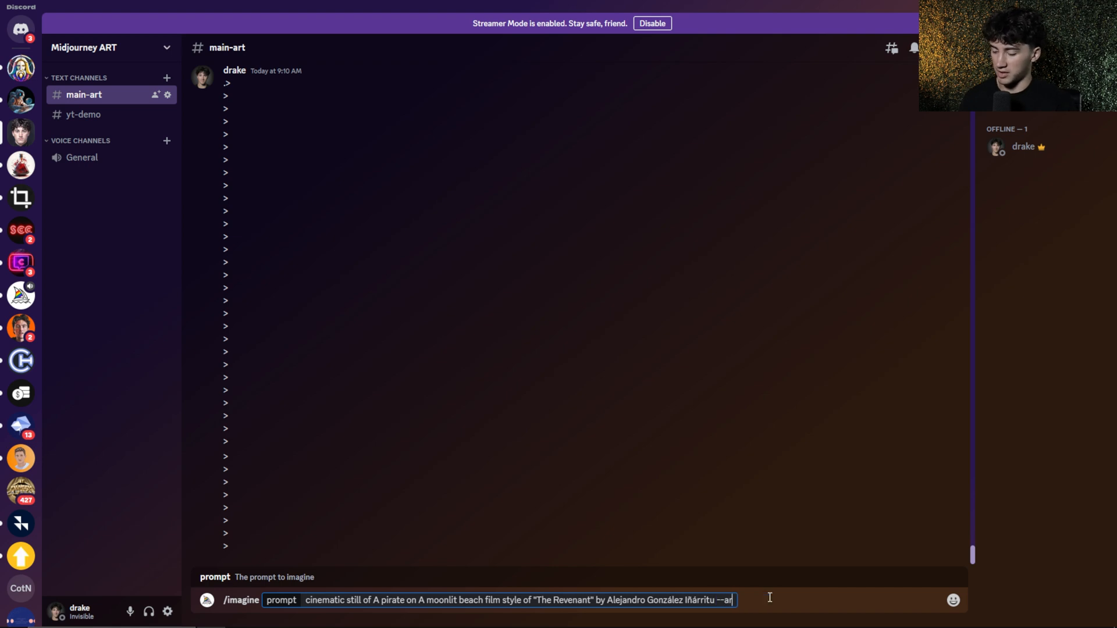
type("2:1")
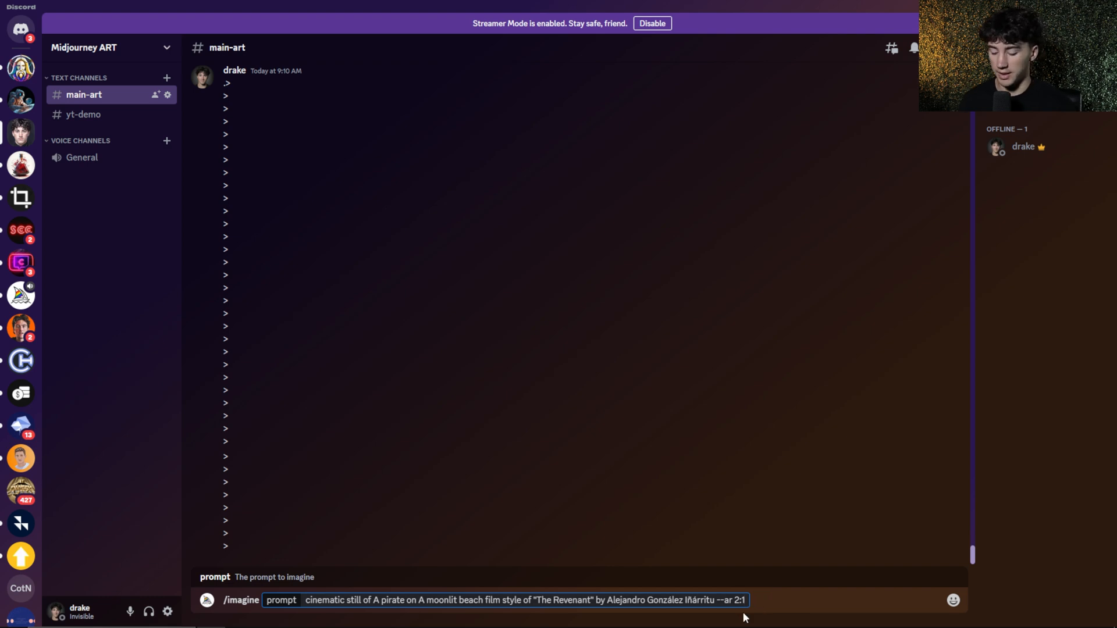
key("Enter")
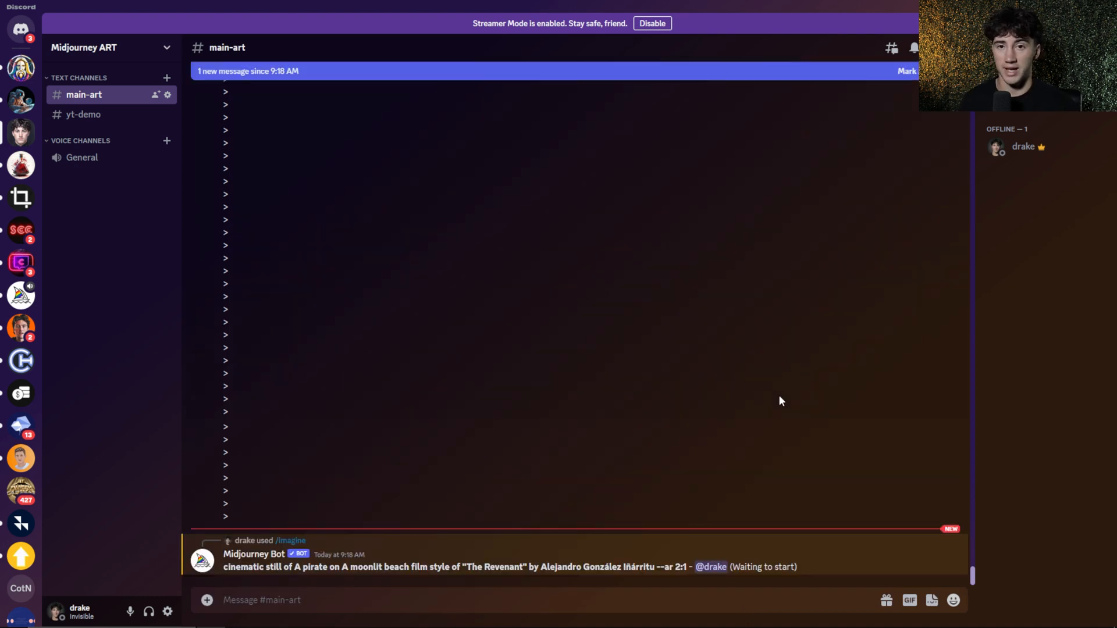
mouse_move(664, 417)
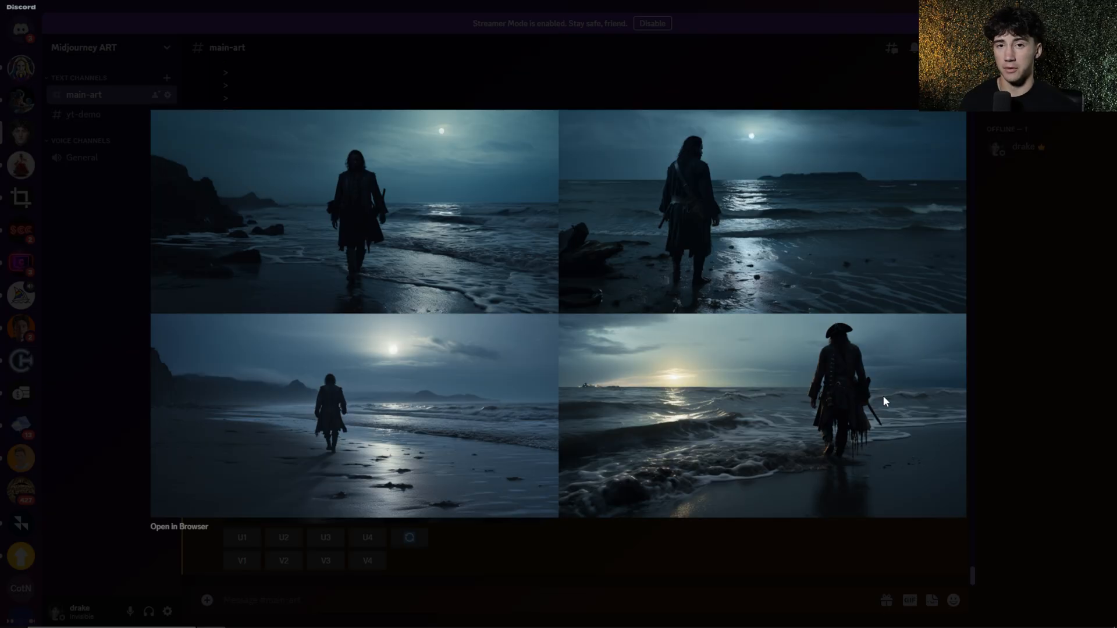
mouse_move(627, 404)
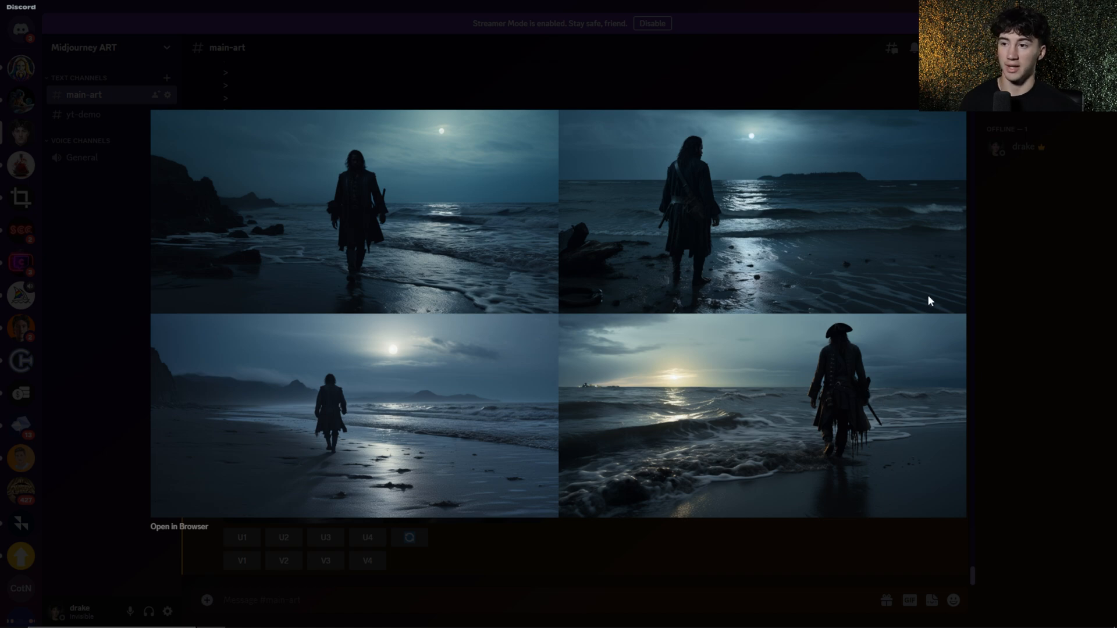
mouse_move(962, 309)
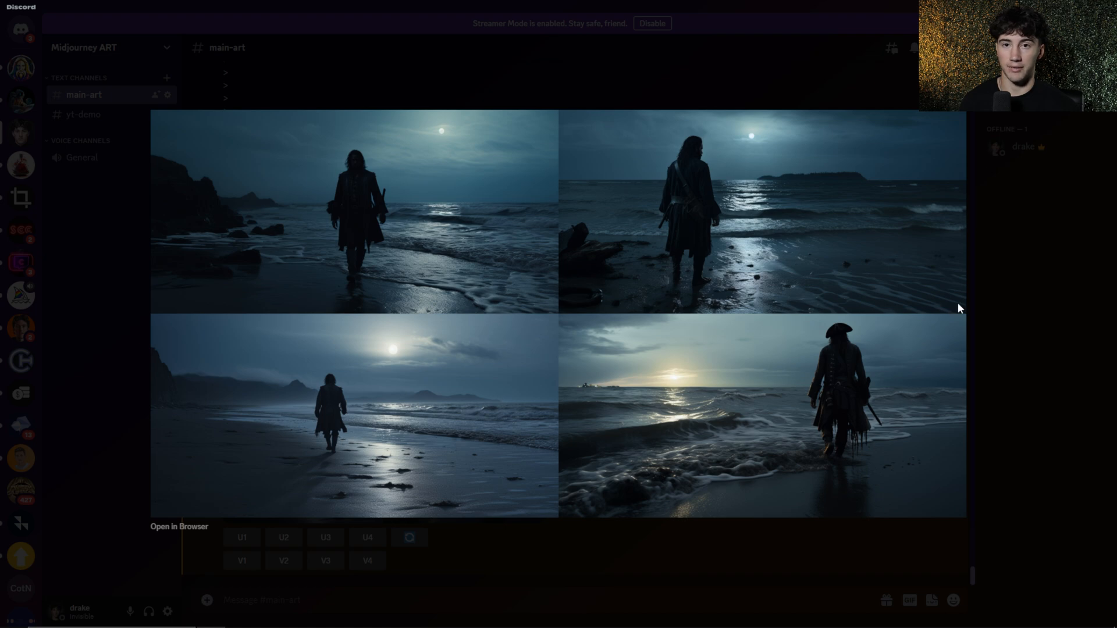
mouse_move(756, 247)
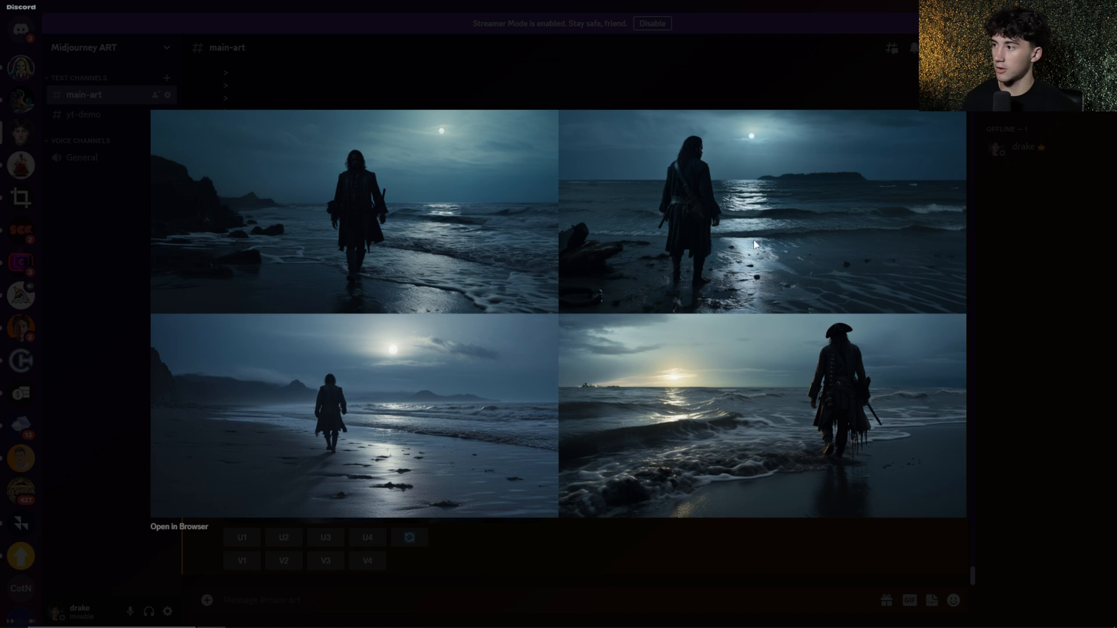
mouse_move(535, 340)
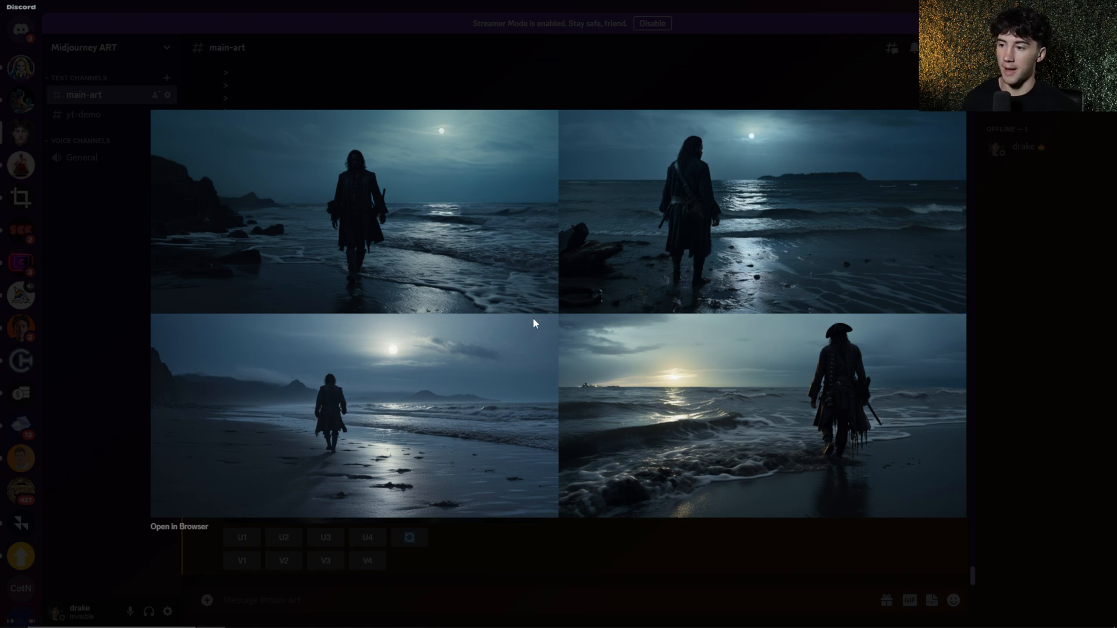
mouse_move(540, 329)
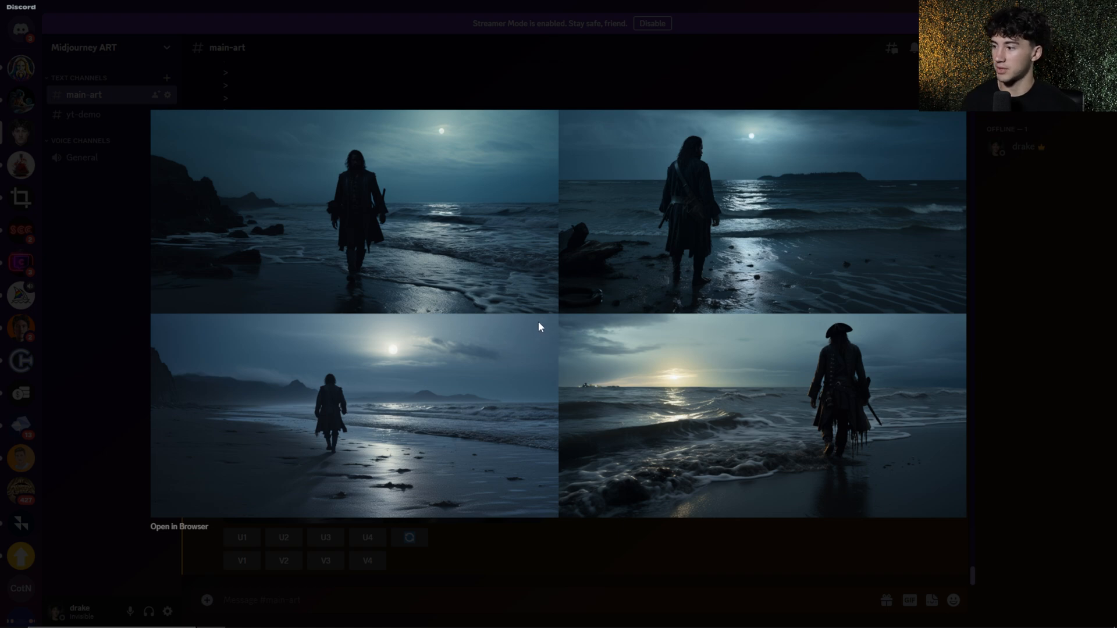
mouse_move(532, 287)
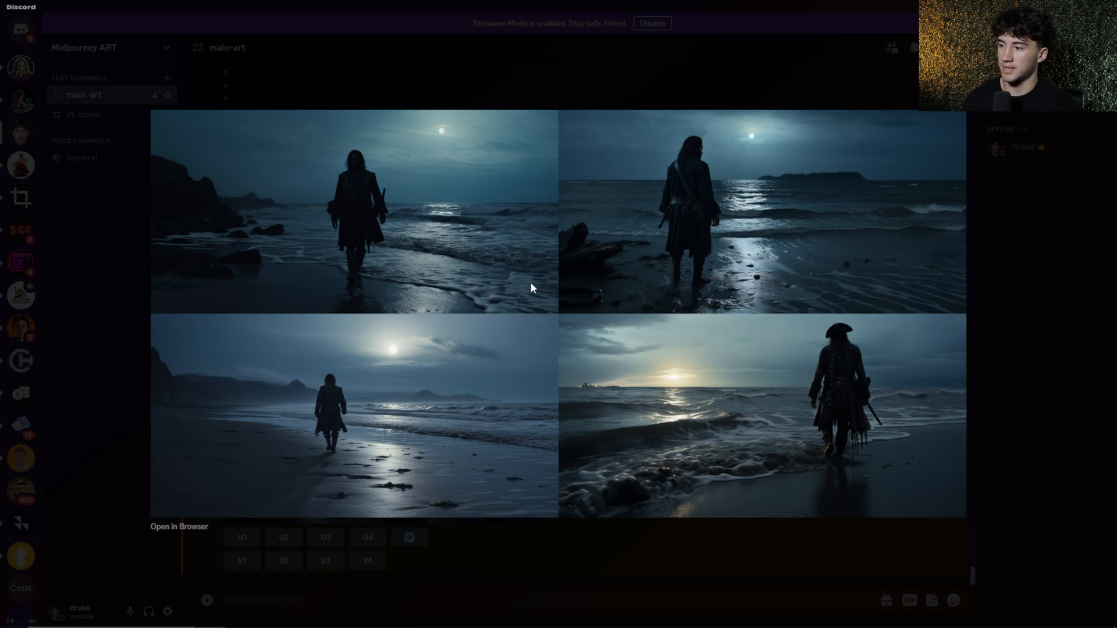
mouse_move(538, 310)
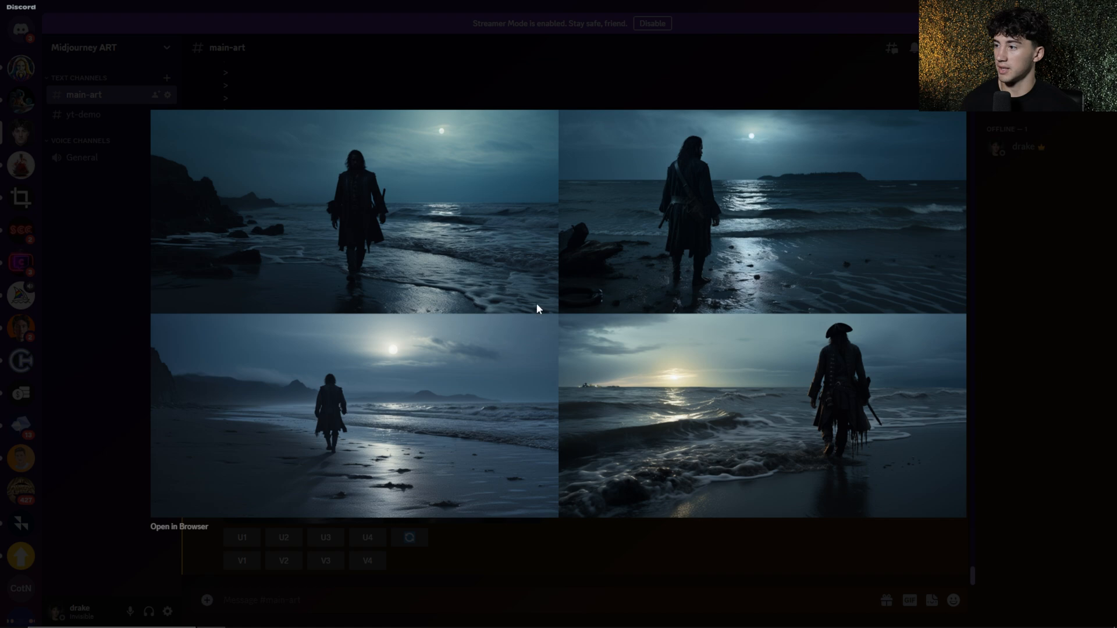
mouse_move(676, 113)
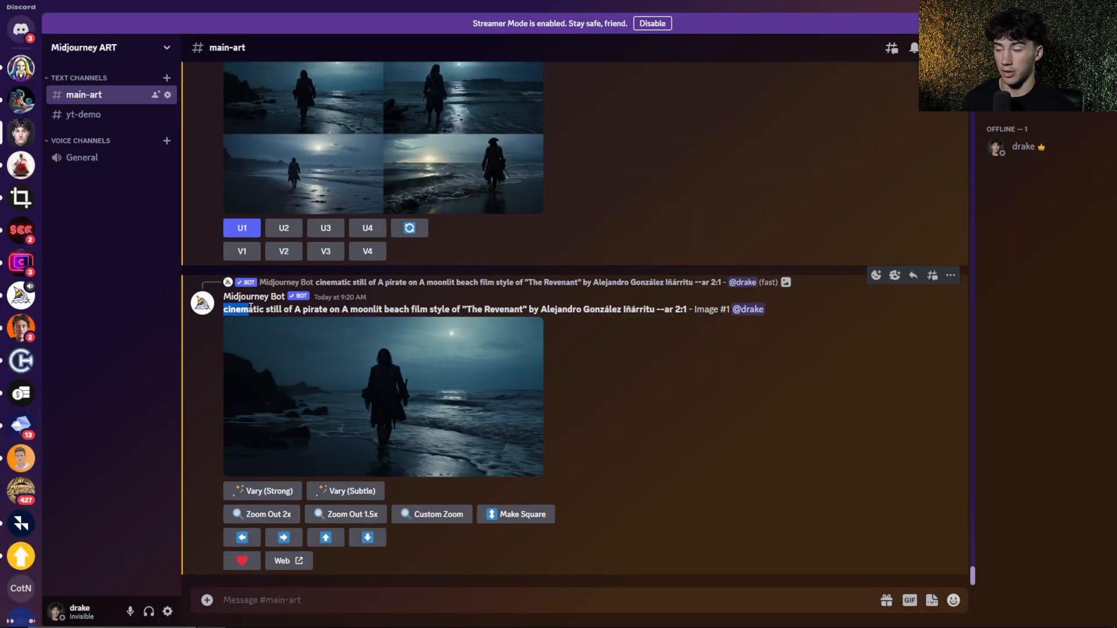
- Select the upscaled pirate image's full prompt text for reuse
left_click_drag(224, 310, 688, 310)
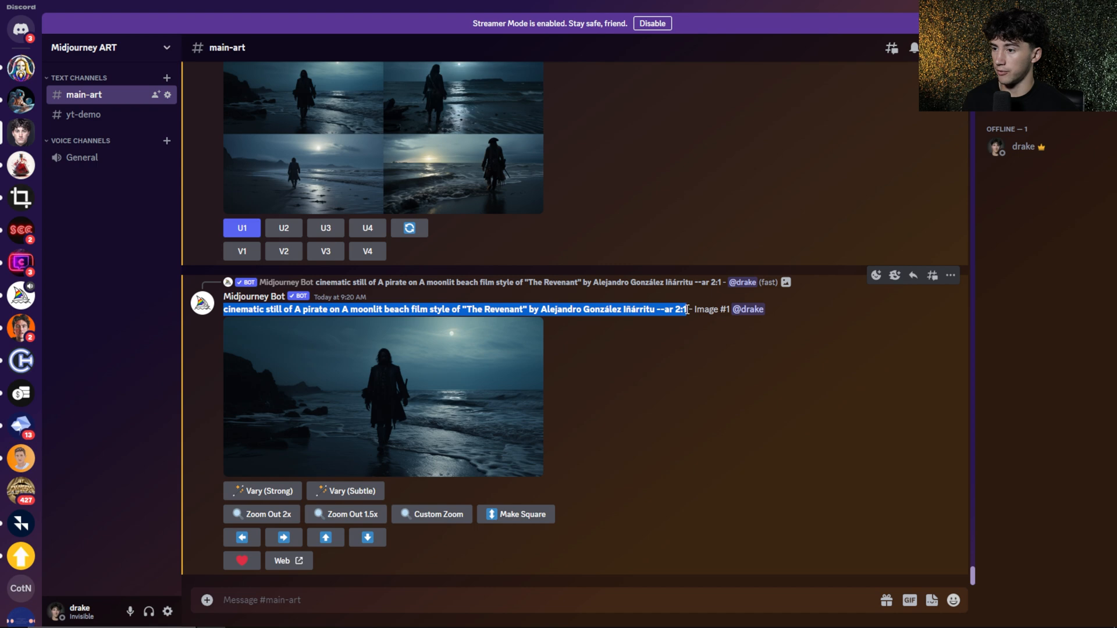
mouse_move(389, 393)
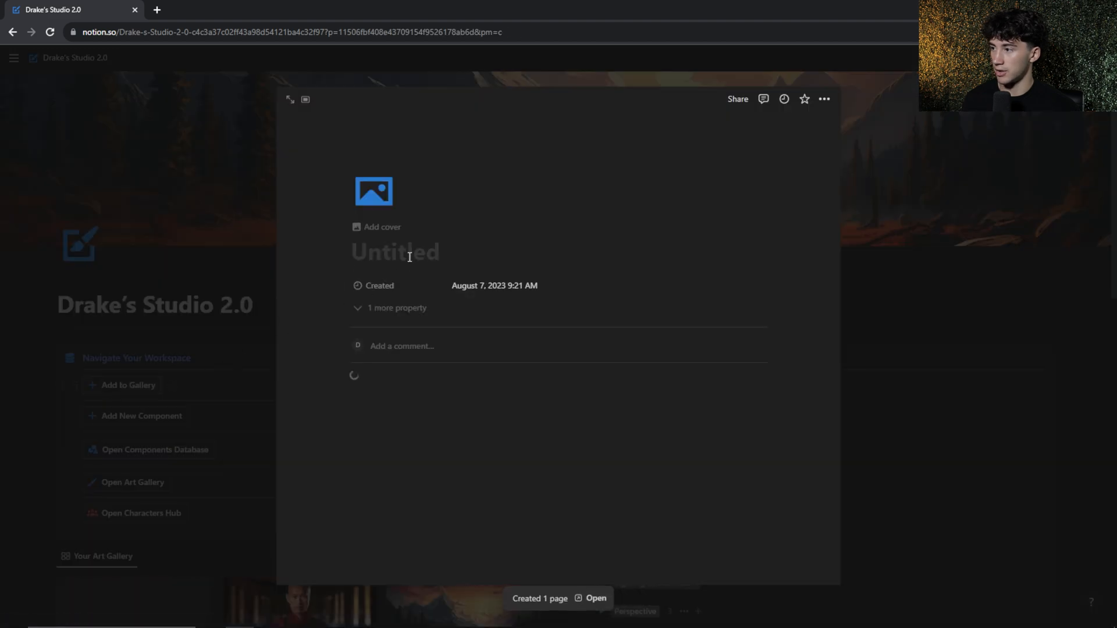
- Paste the pirate prompt, then browse the full Art Gallery database down to the moonlit-beach pirate still
type("cinematic still of A pirate on A moonlit beach film style of \"The Revenant\" by Alejandro González Iñárritu --ar 2:1")
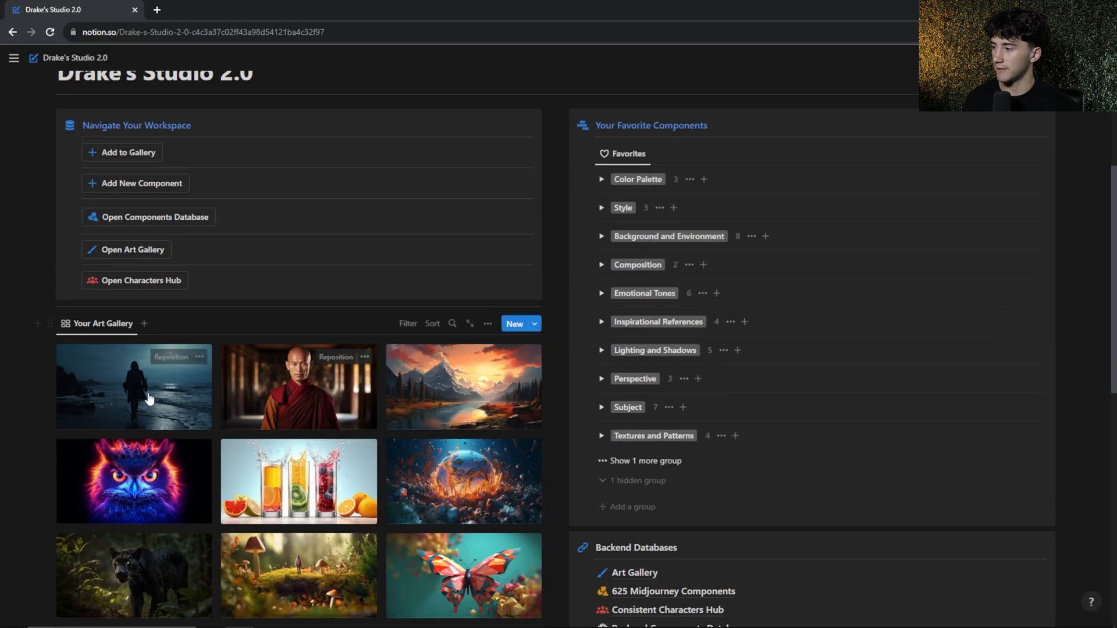
scroll("down", 3)
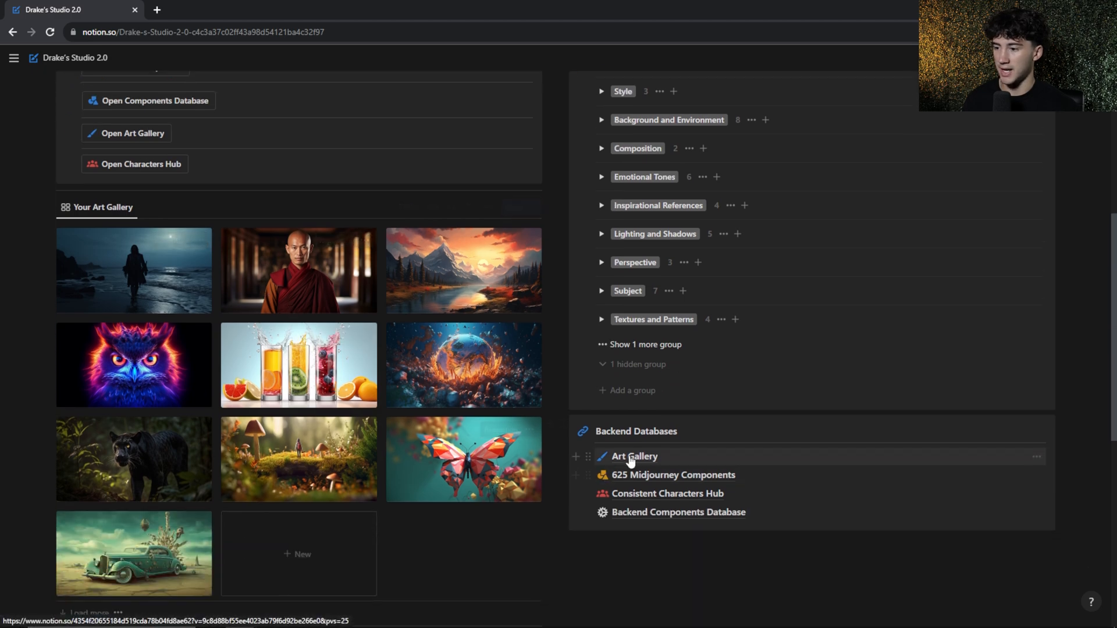
left_click(635, 457)
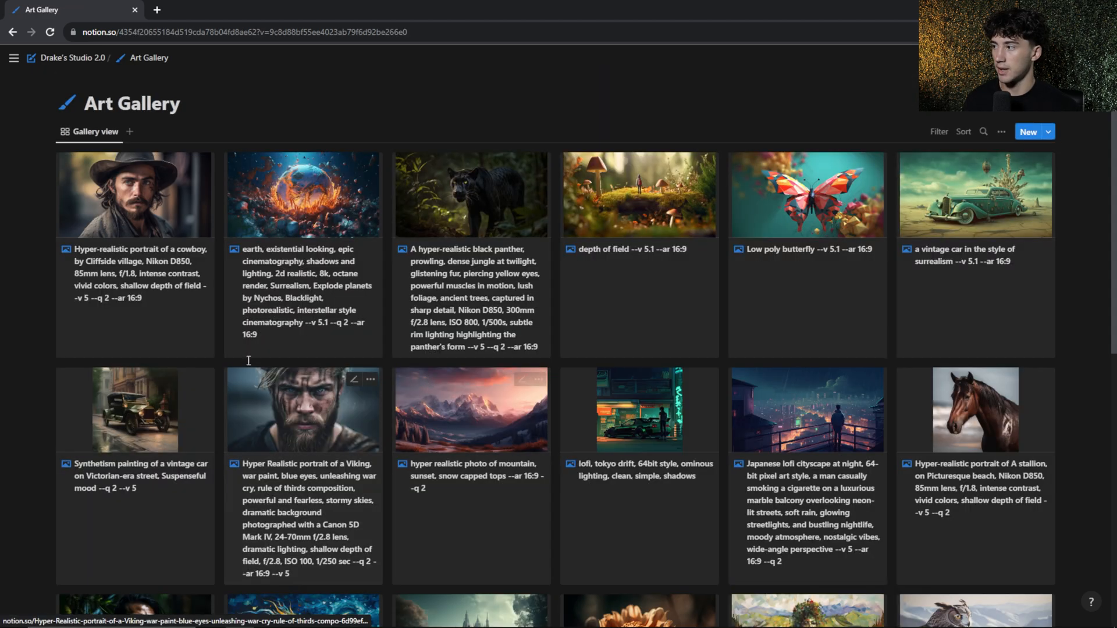
scroll("down", 3)
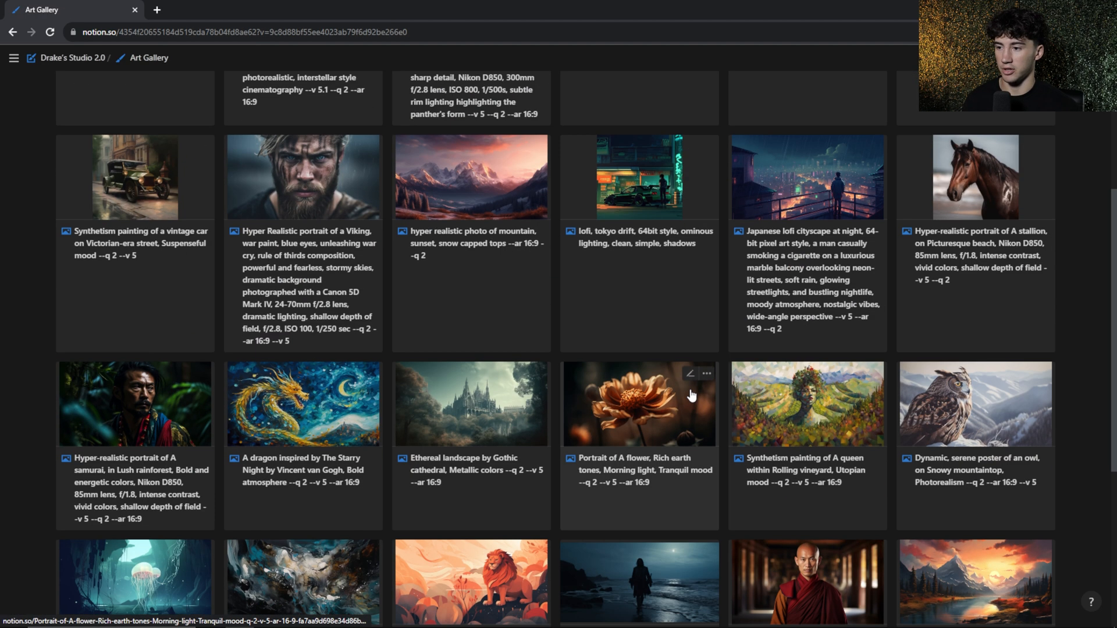
scroll("down", 3)
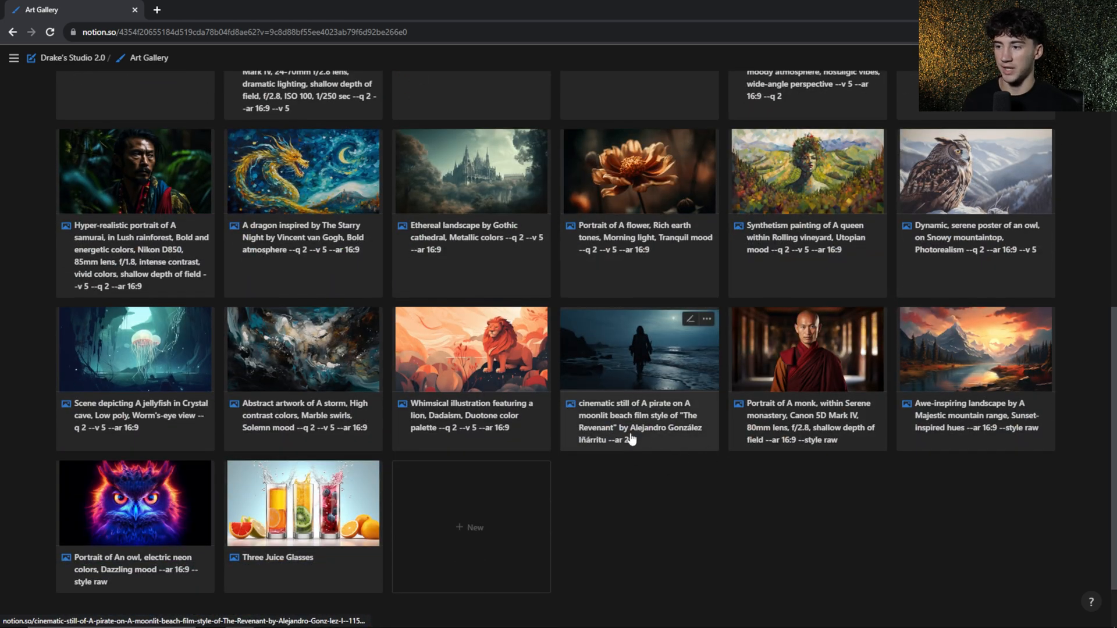
scroll("up", 3)
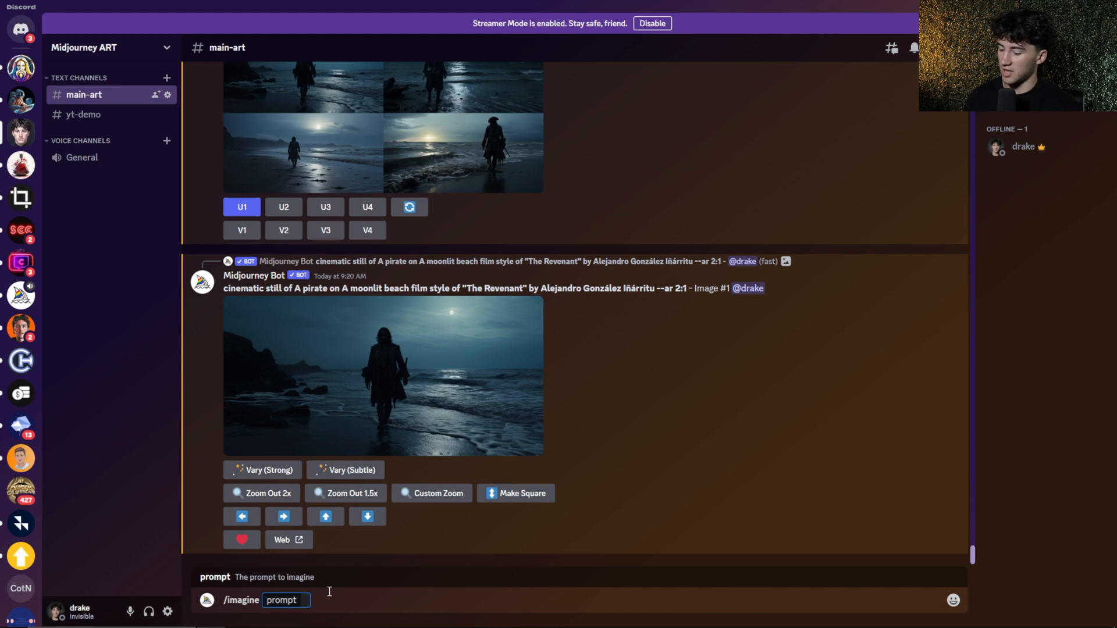
- Enter the cinematic still template and select the subject placeholder for the steampunk inventor in a cozy library
type("cinematic still of [subject] in/on/by/within/around [background and environment] film style of [cinematic film] [Parameters]")
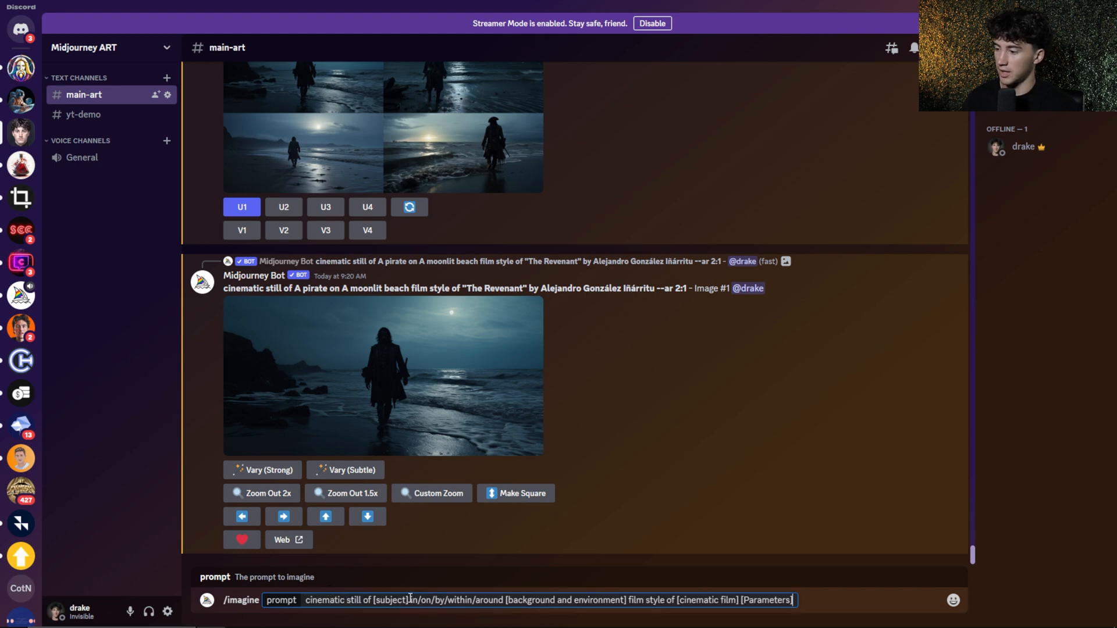
double_click(562, 601)
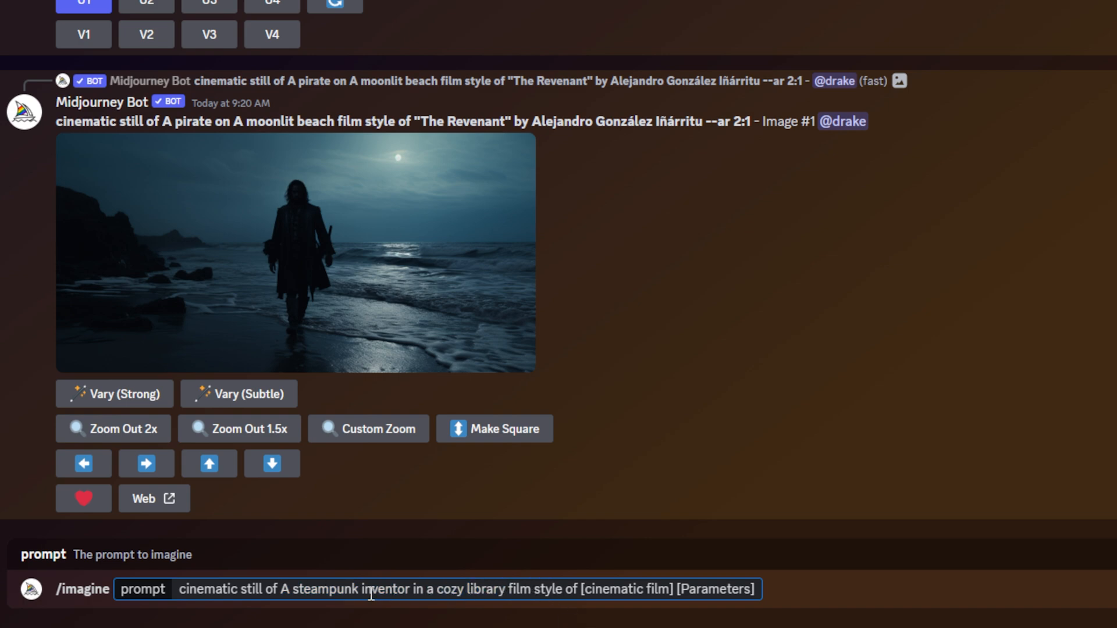
mouse_move(519, 599)
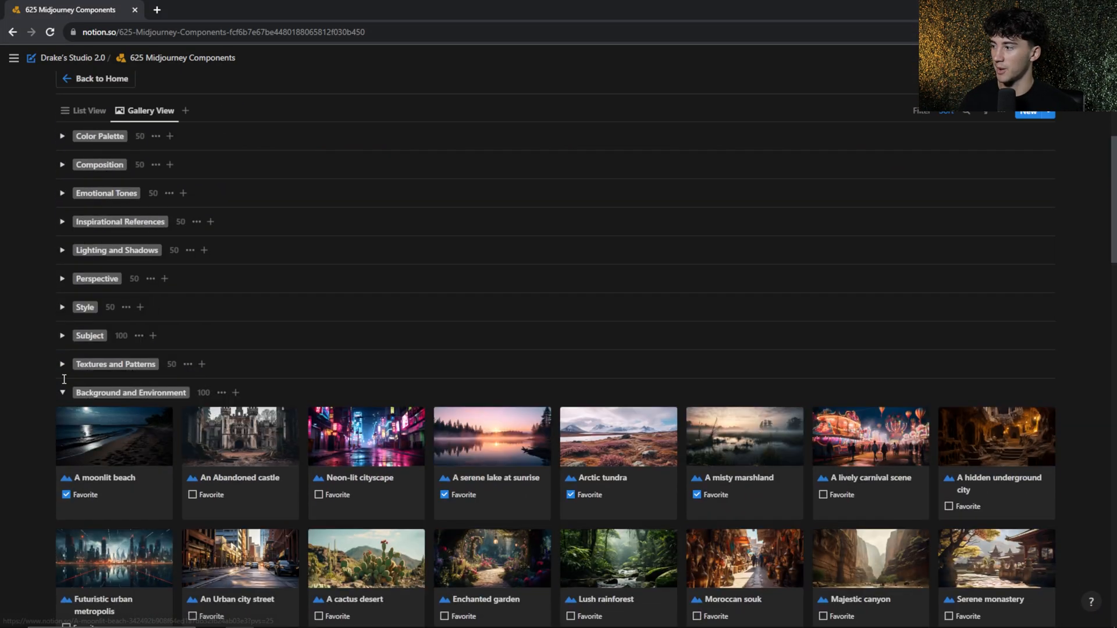
- Expand the Cinematic Films group in 625 Midjourney Components, then return to Discord
left_click(61, 393)
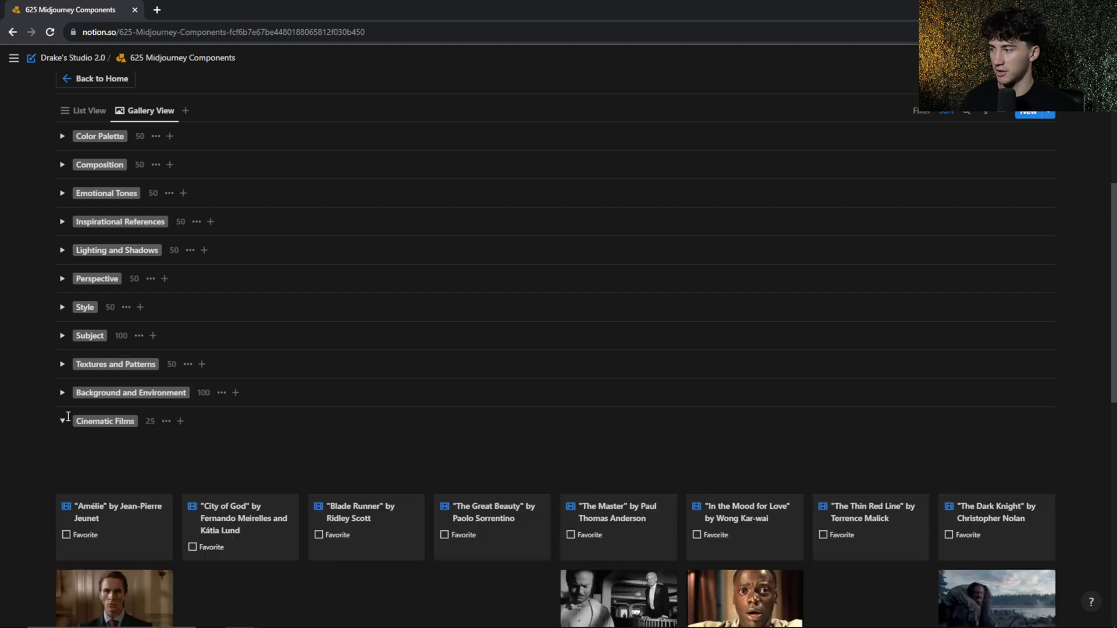
scroll("down", 3)
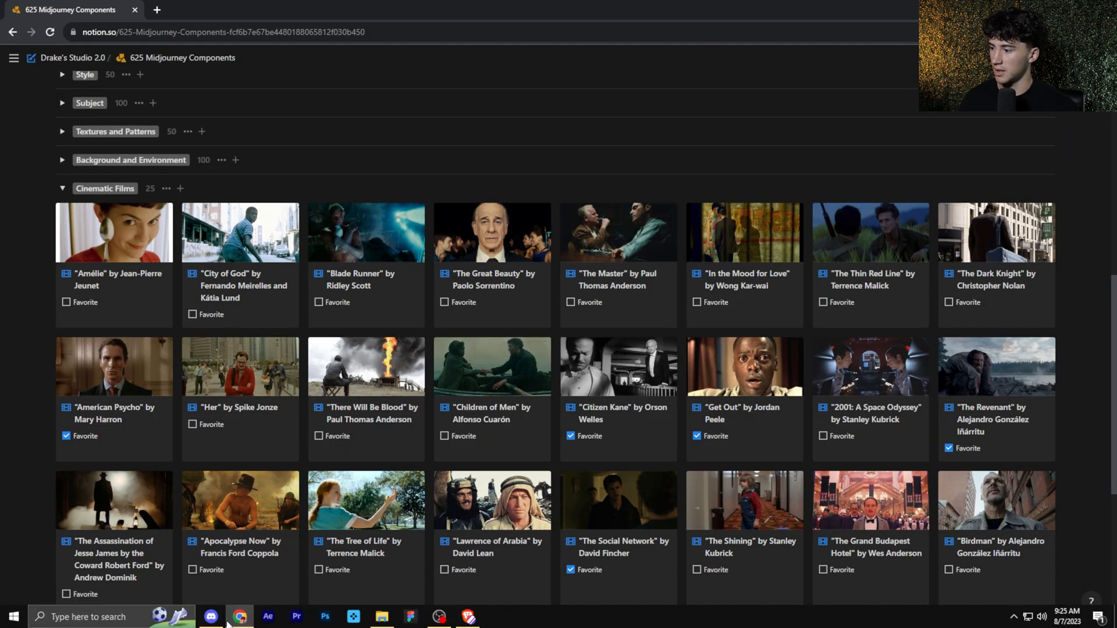
left_click(209, 617)
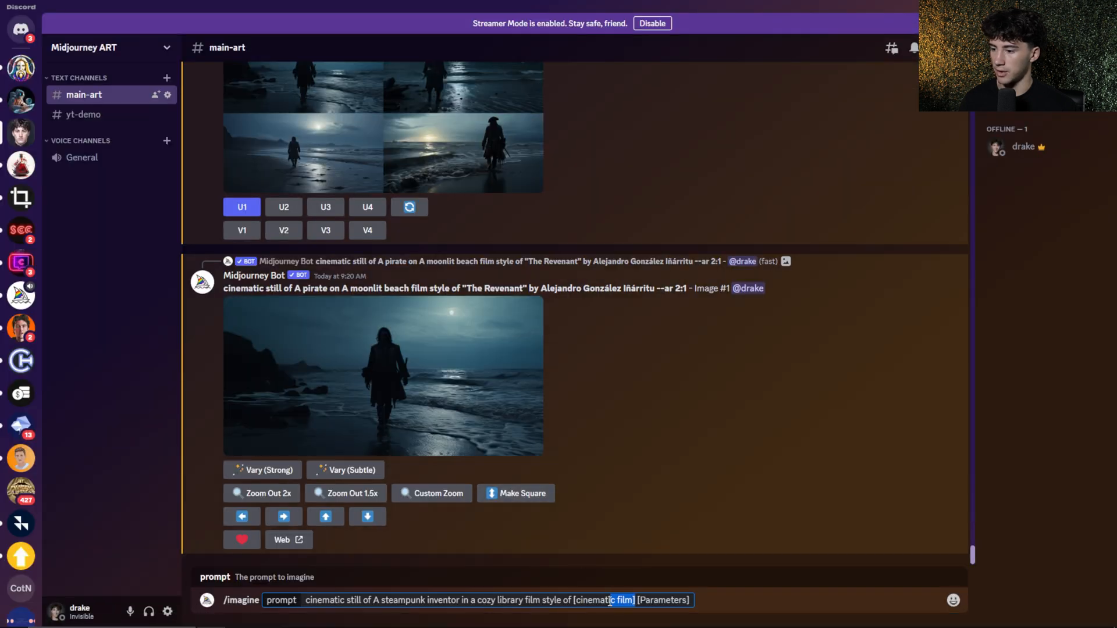
- Style the prompt after "American Psycho" by Mary Harron with --ar 4:3 and send it to Midjourney
type("\"American Psycho\" by Mary Harron")
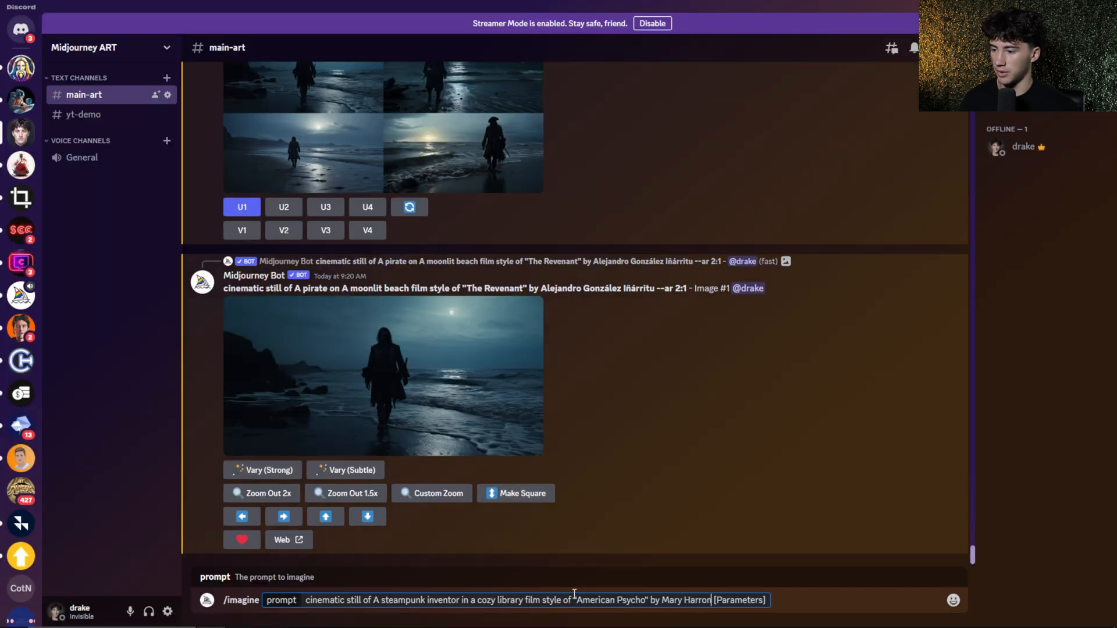
double_click(742, 601)
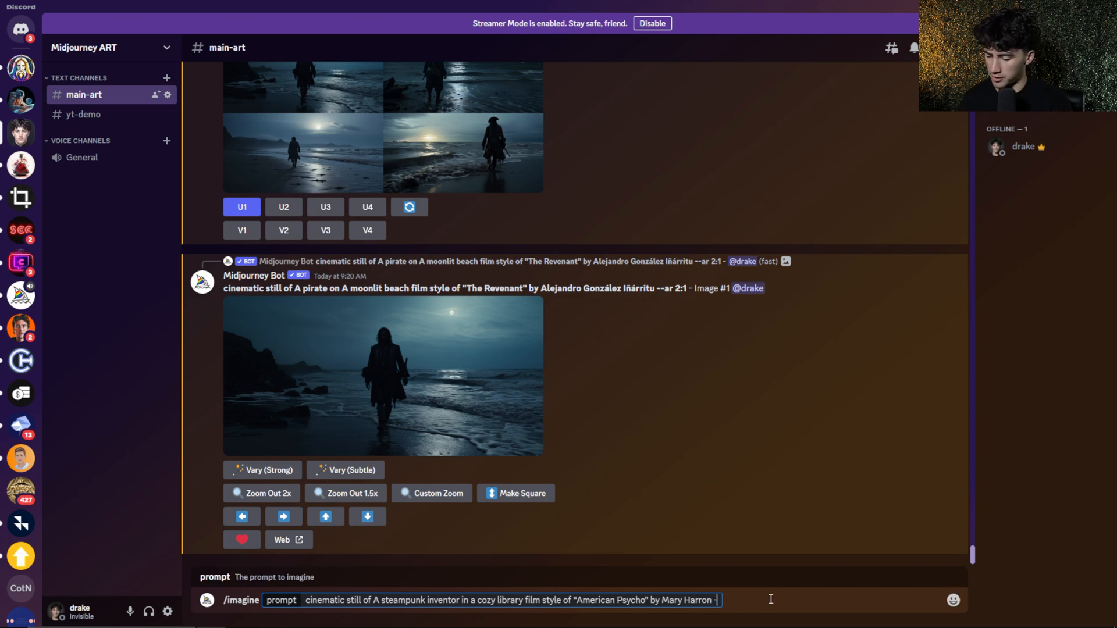
type("-ar 4:3")
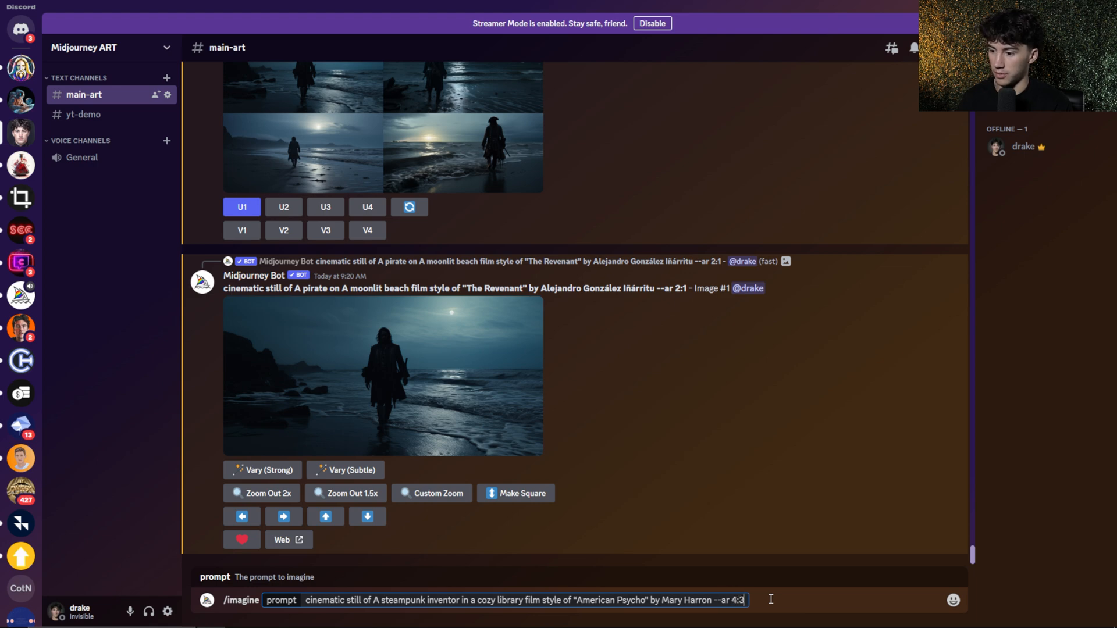
key("Enter")
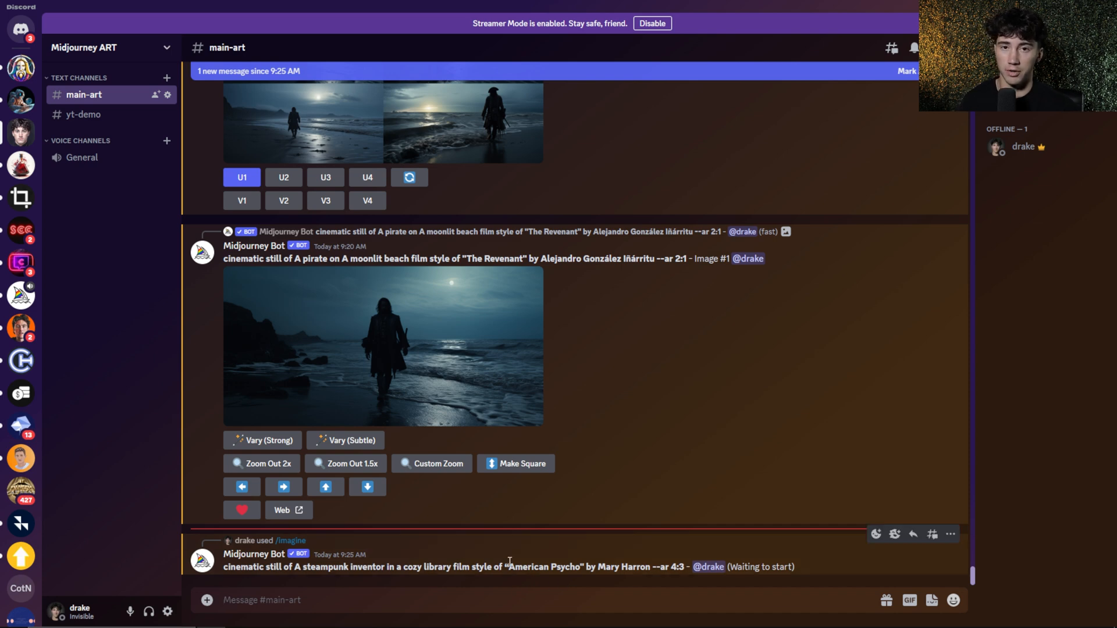
left_click_drag(506, 567, 633, 567)
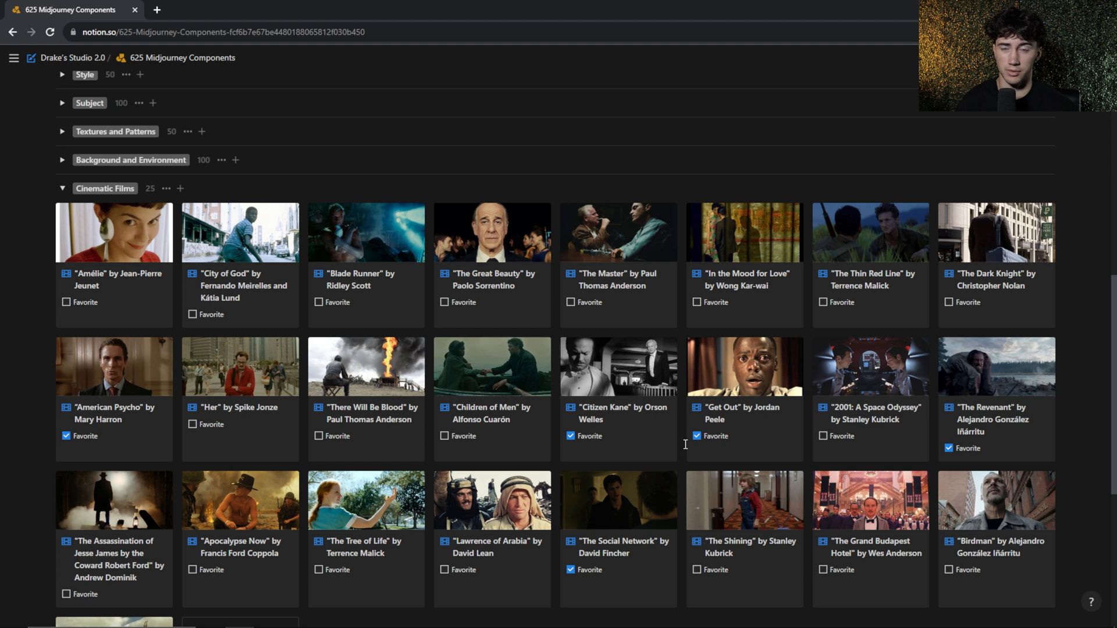
mouse_move(636, 432)
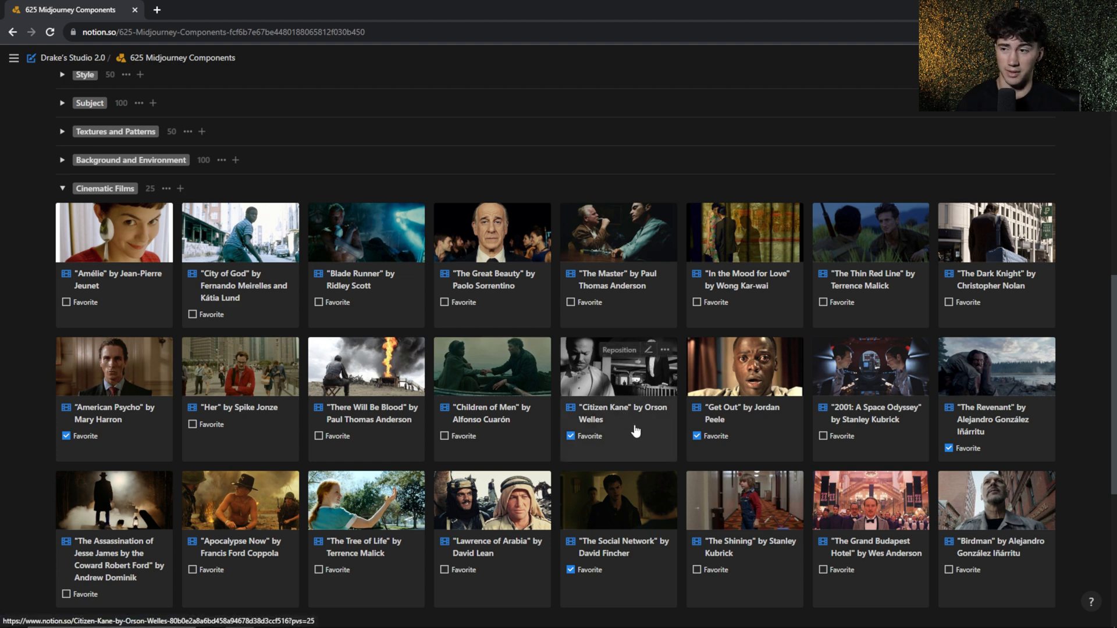
mouse_move(628, 291)
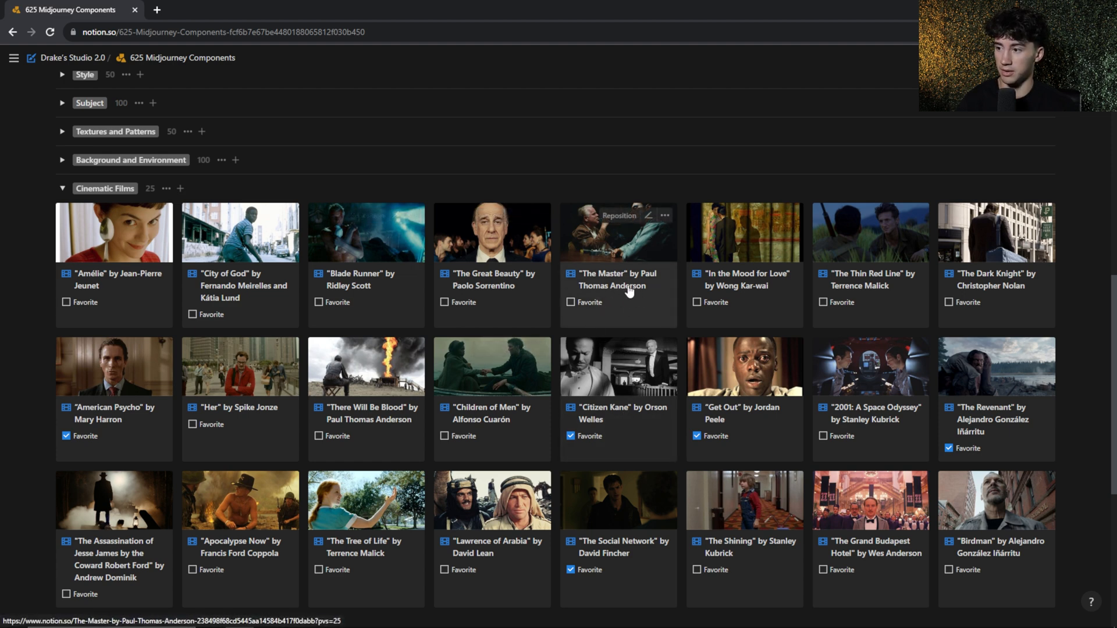
- View "The Master" by Paul Thomas Anderson film component and its reference still
left_click(617, 232)
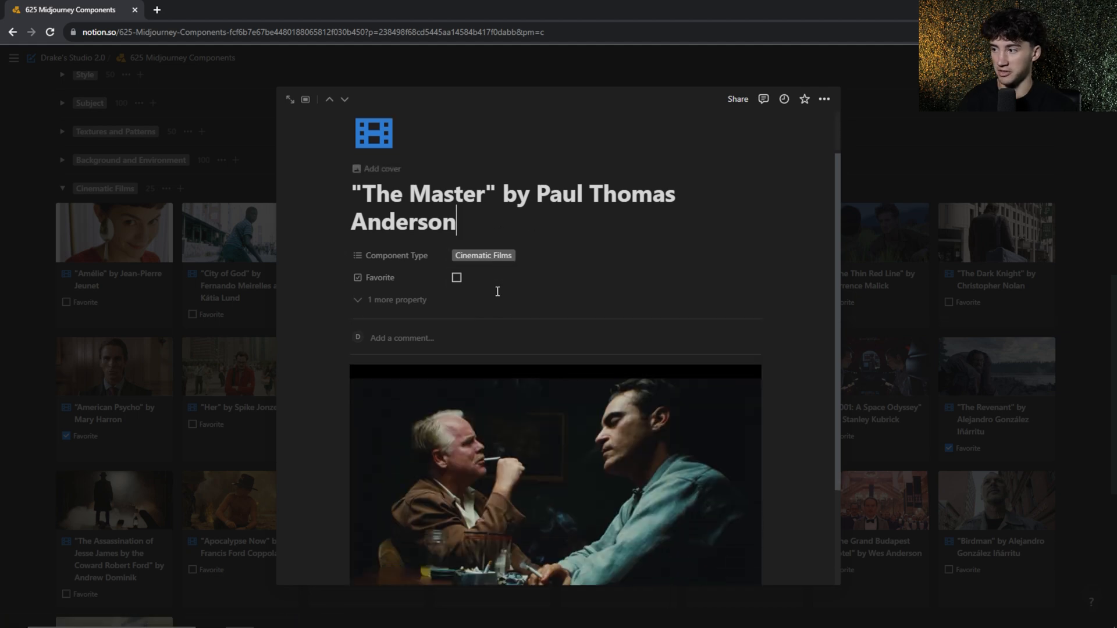
scroll("down", 3)
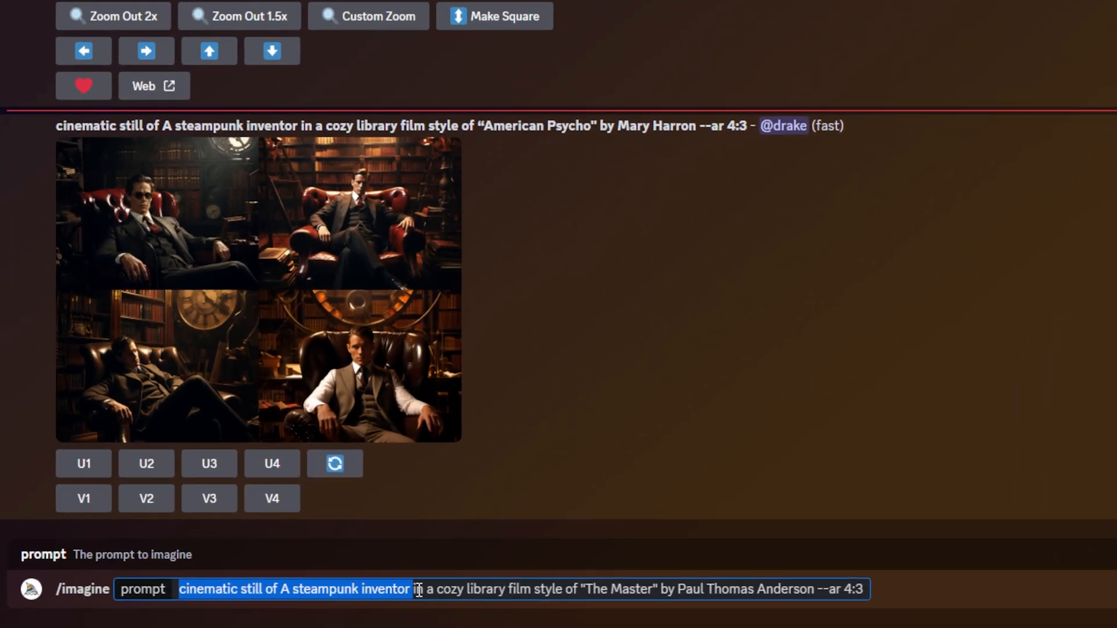
- Edit the steampunk inventor prompt to "The Master" by Paul Thomas Anderson with --ar 4:3
left_click(584, 605)
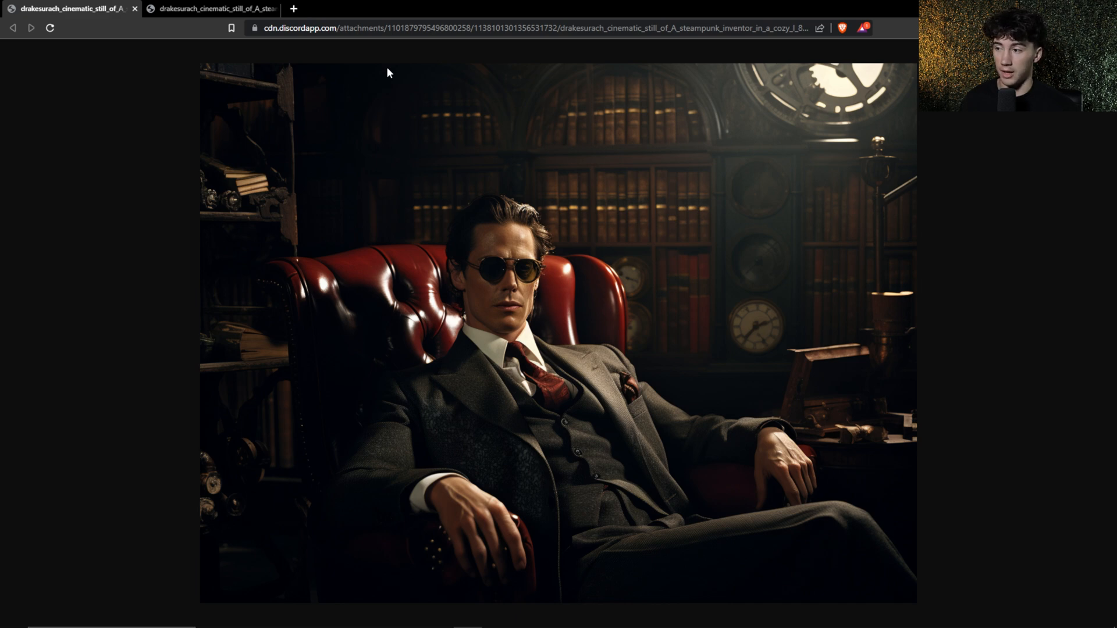
mouse_move(336, 91)
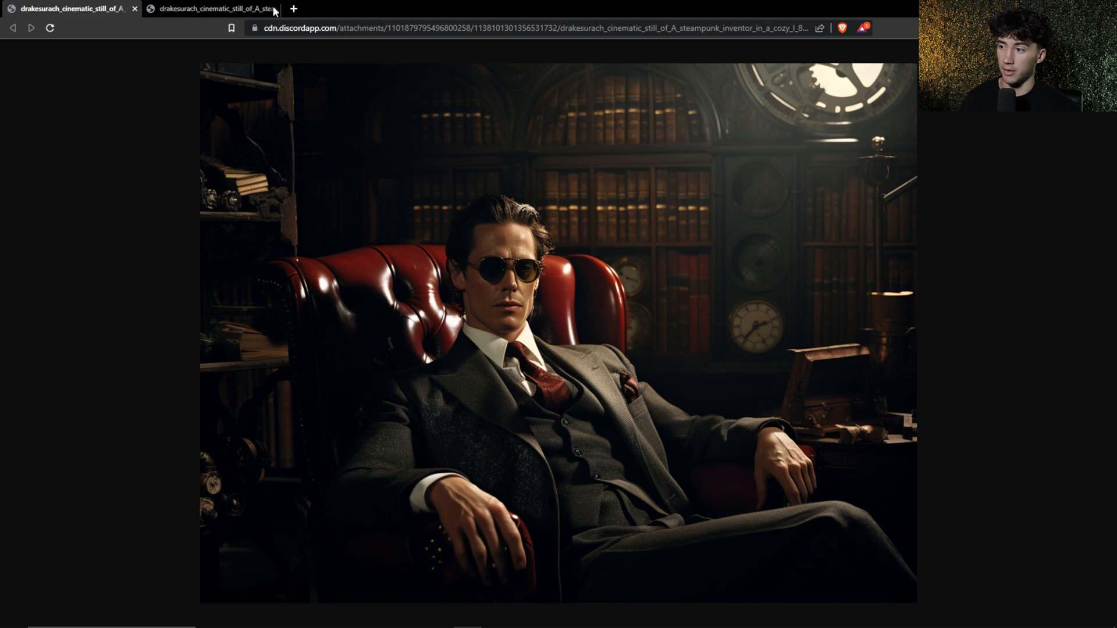
- Switch between the American Psycho and The Master steampunk inventor image tabs to compare them
left_click(210, 9)
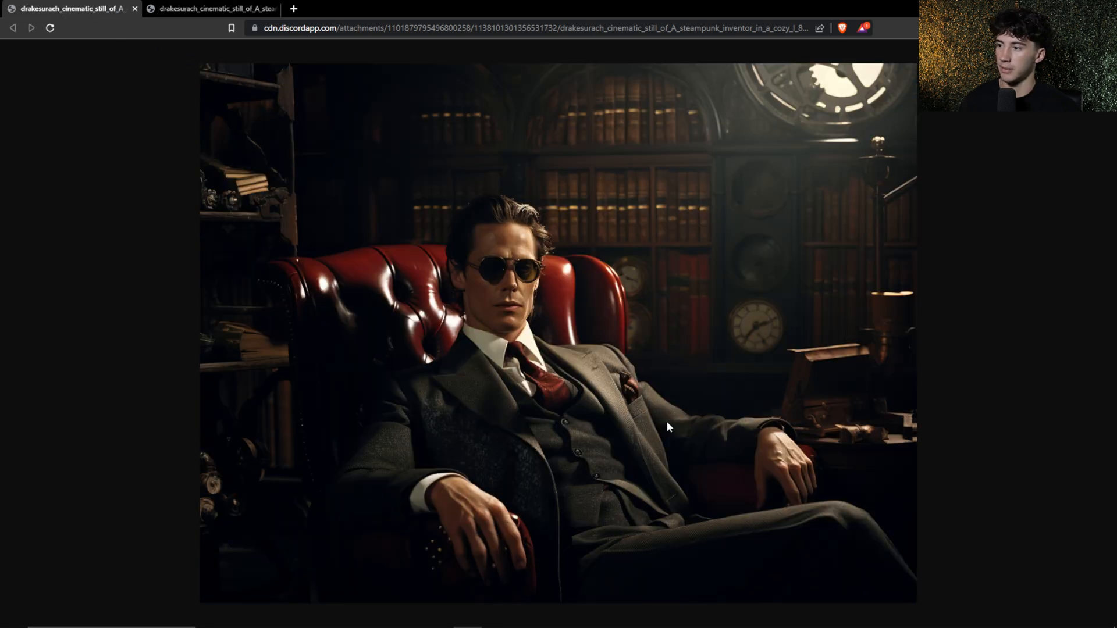
mouse_move(912, 142)
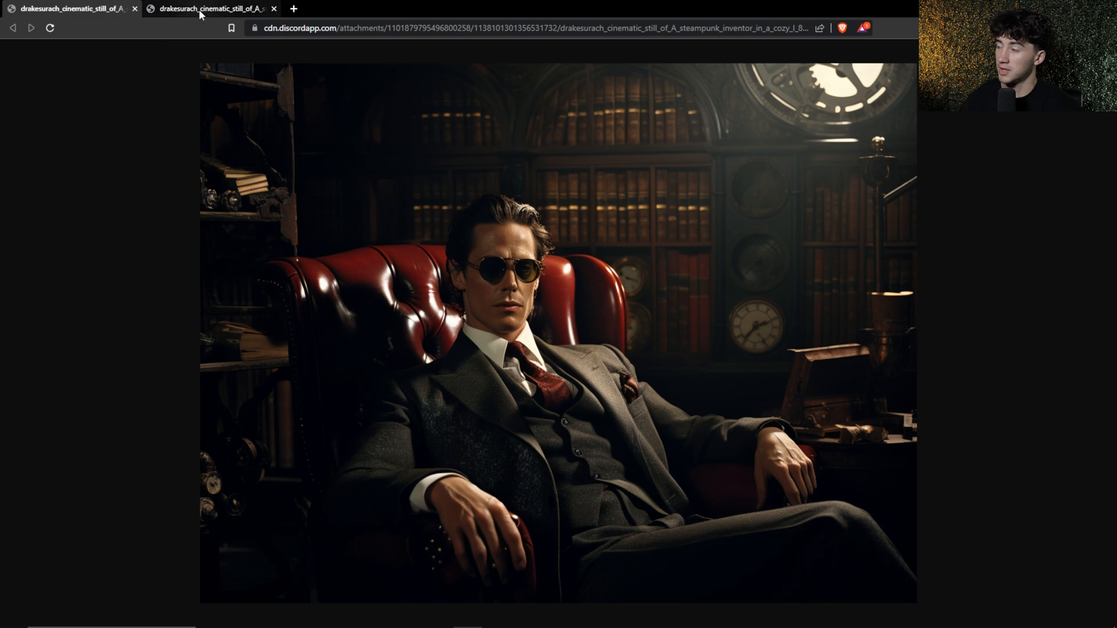
left_click(200, 10)
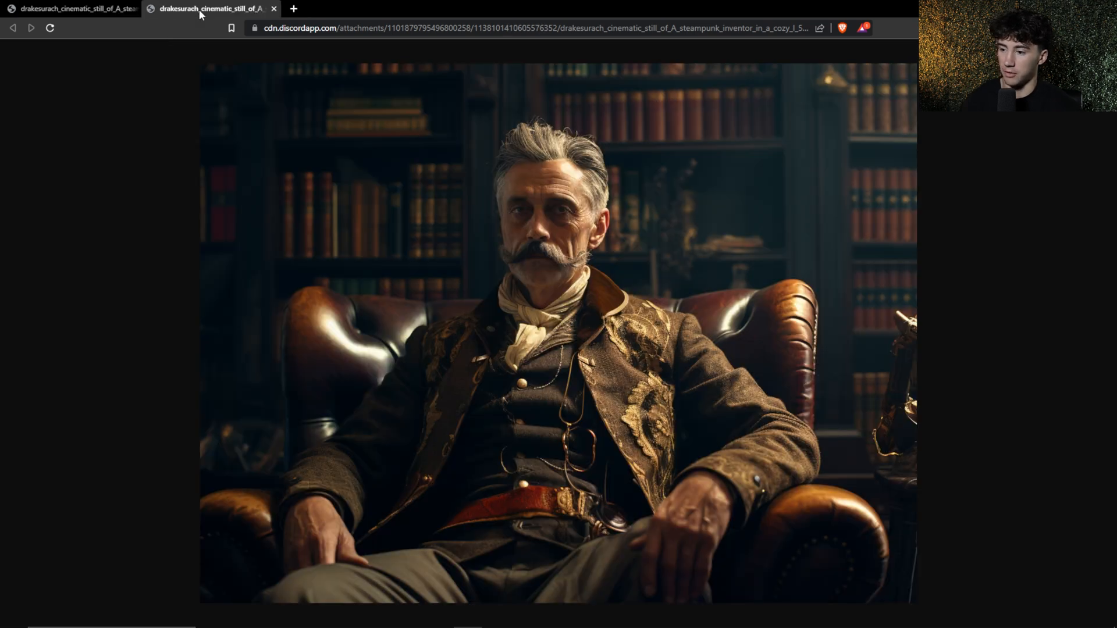
left_click(65, 9)
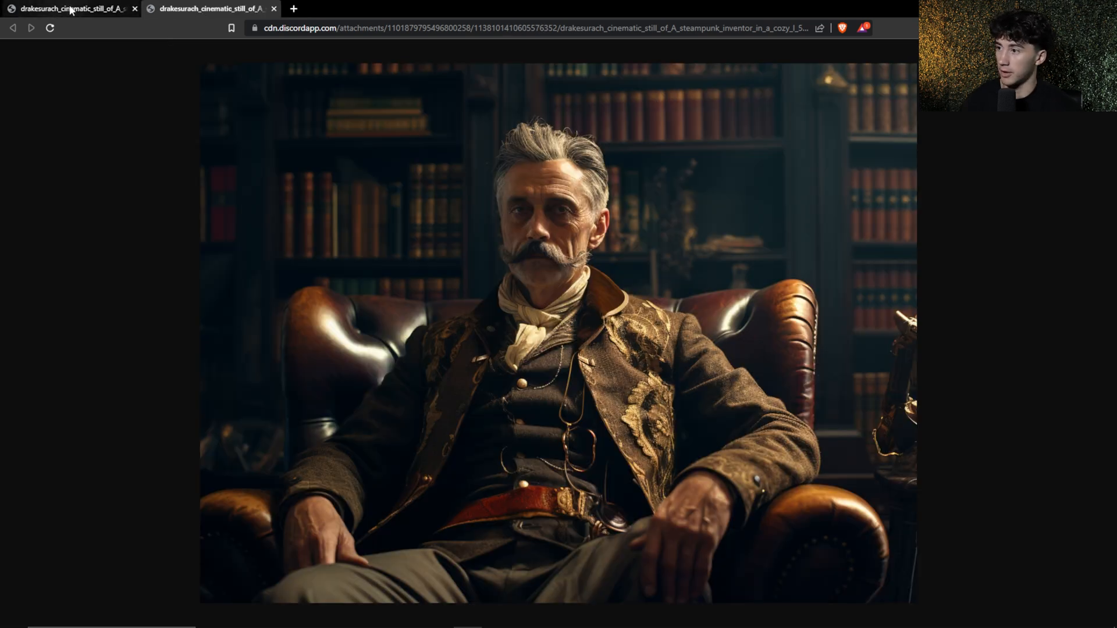